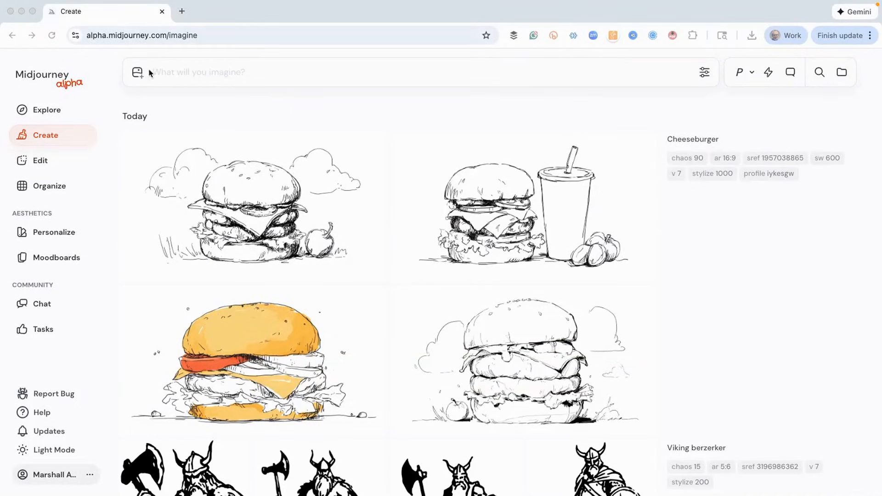
mouse_move(320, 275)
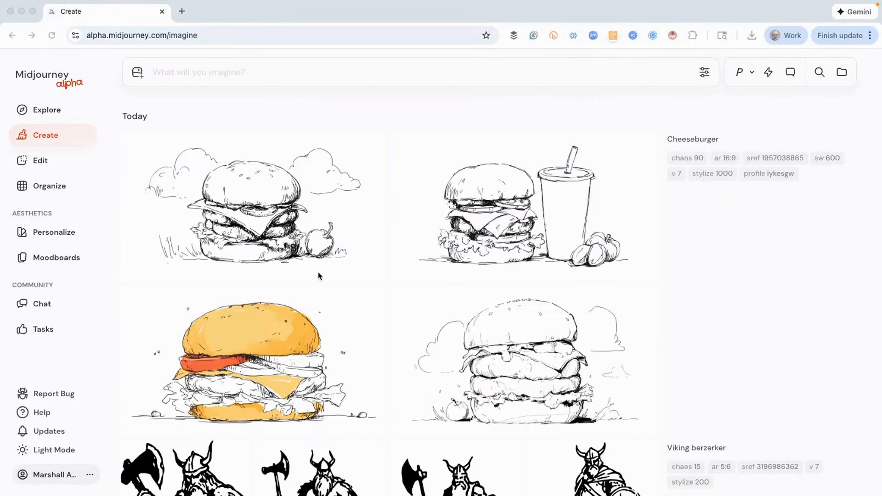
mouse_move(232, 139)
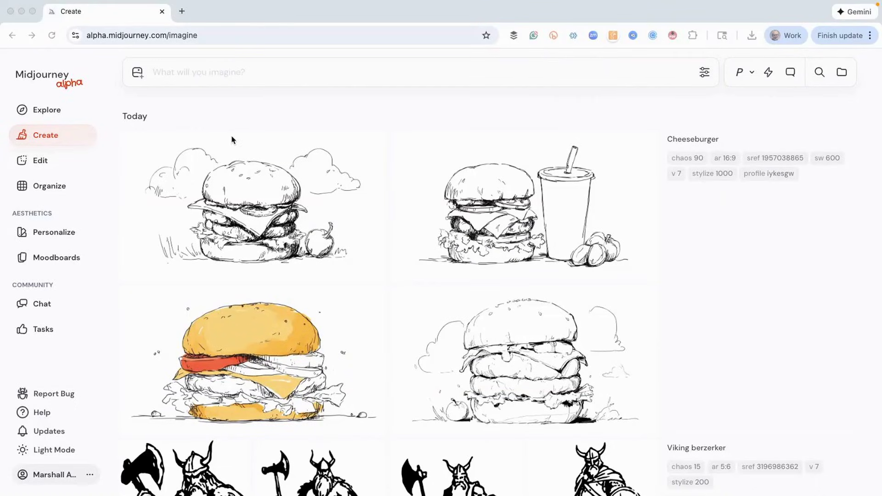
mouse_move(79, 142)
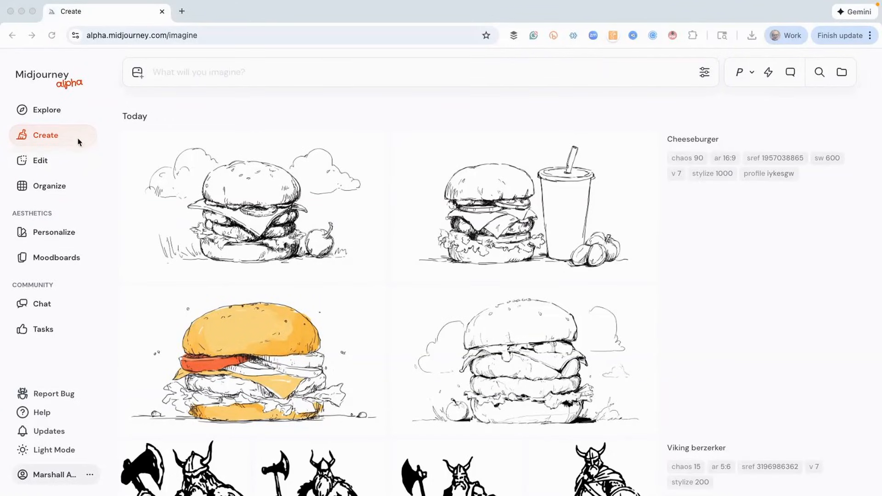
mouse_move(58, 159)
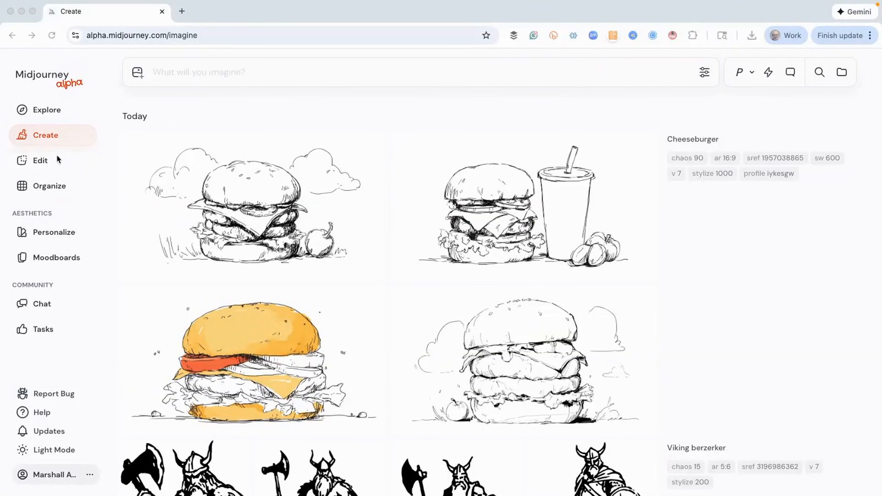
mouse_move(44, 352)
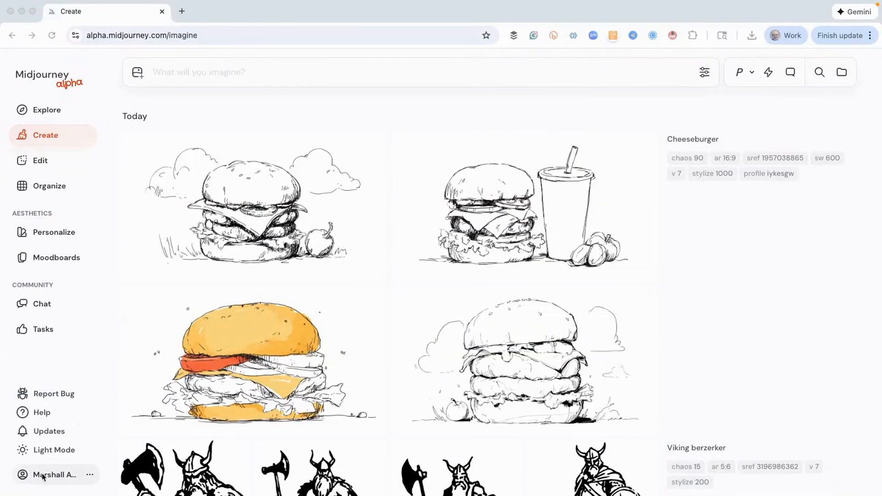
mouse_move(81, 481)
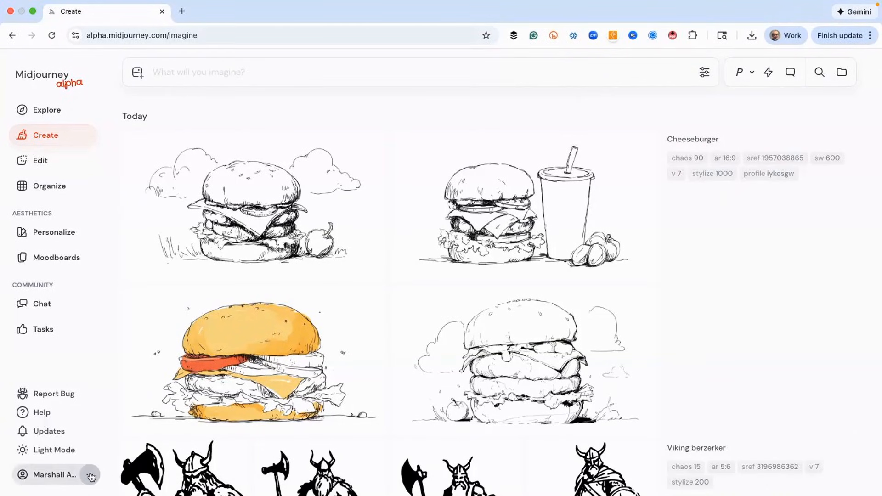
- Open your own profile page via the account menu next to your name in the sidebar
click(90, 475)
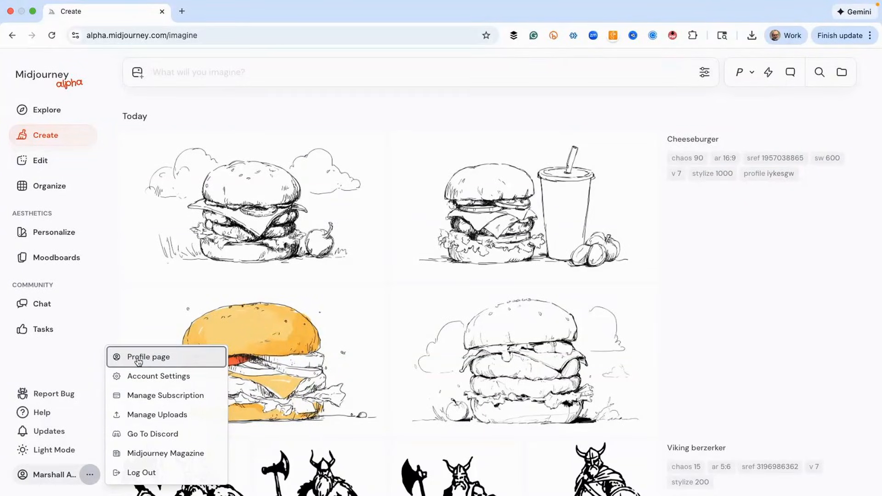
click(147, 357)
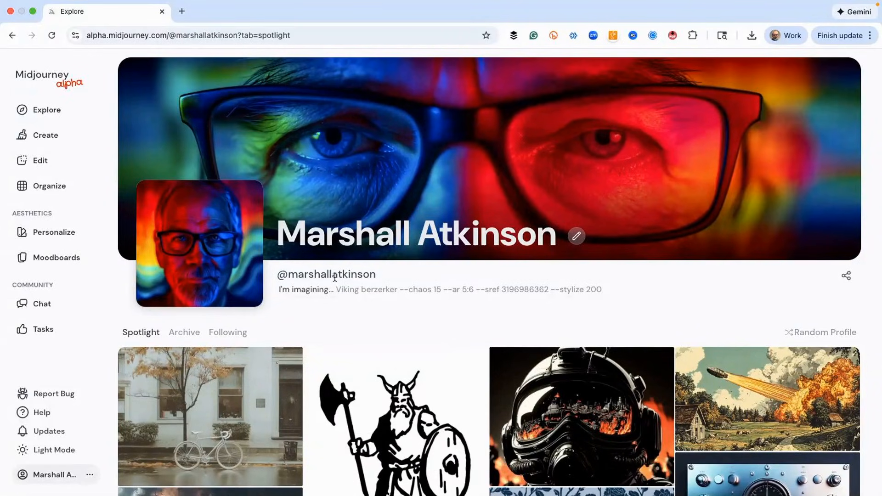
mouse_move(192, 241)
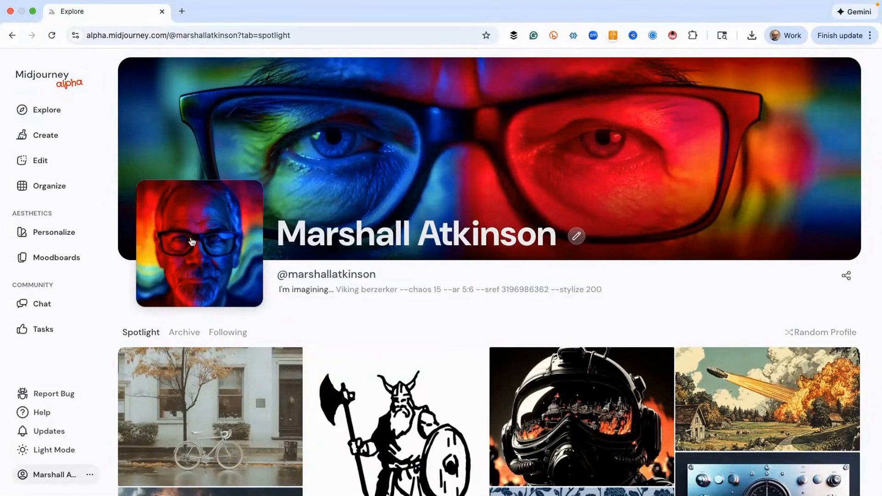
mouse_move(323, 140)
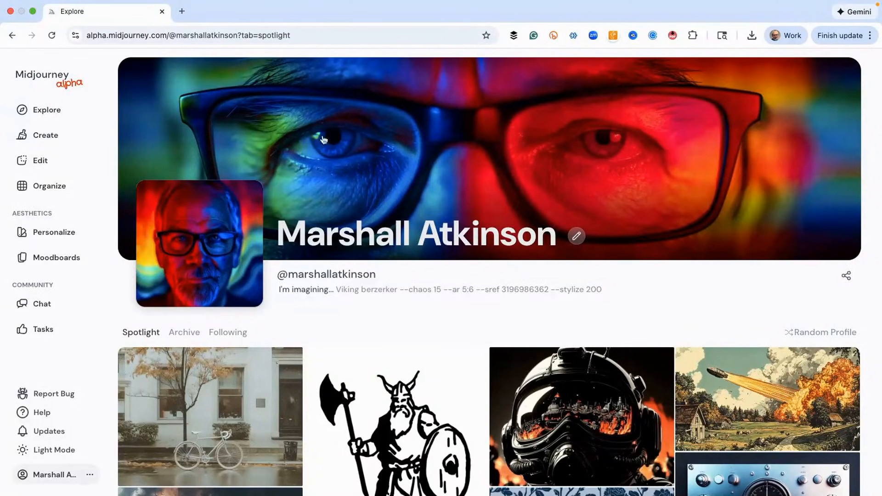
mouse_move(619, 247)
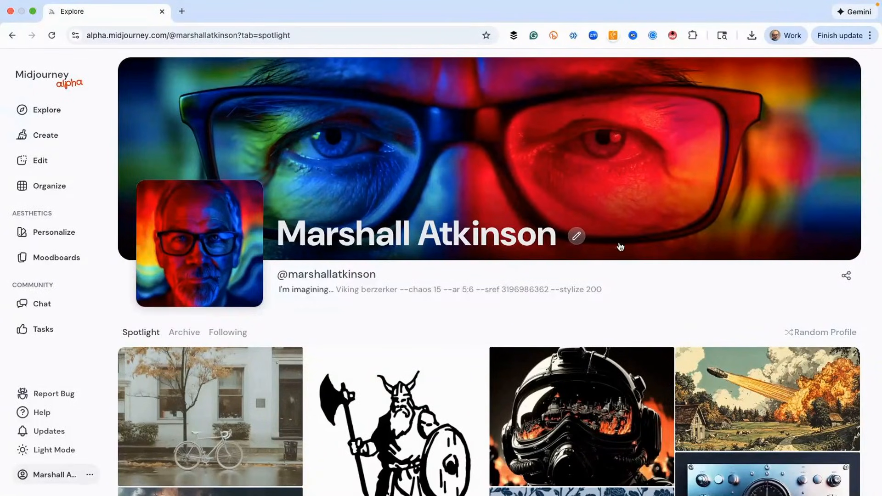
mouse_move(521, 211)
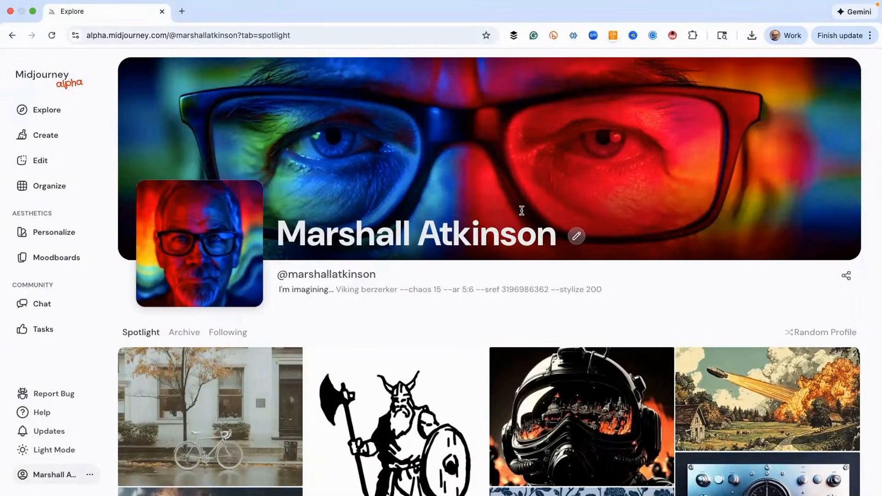
click(577, 236)
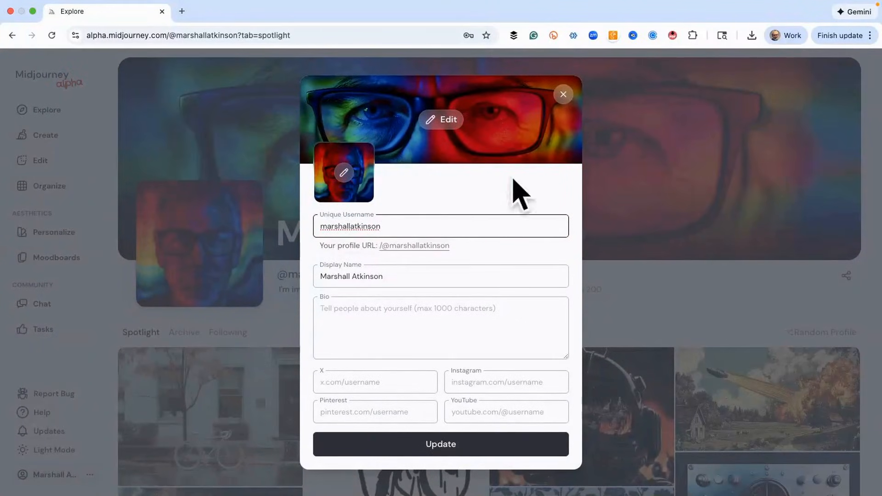
click(563, 94)
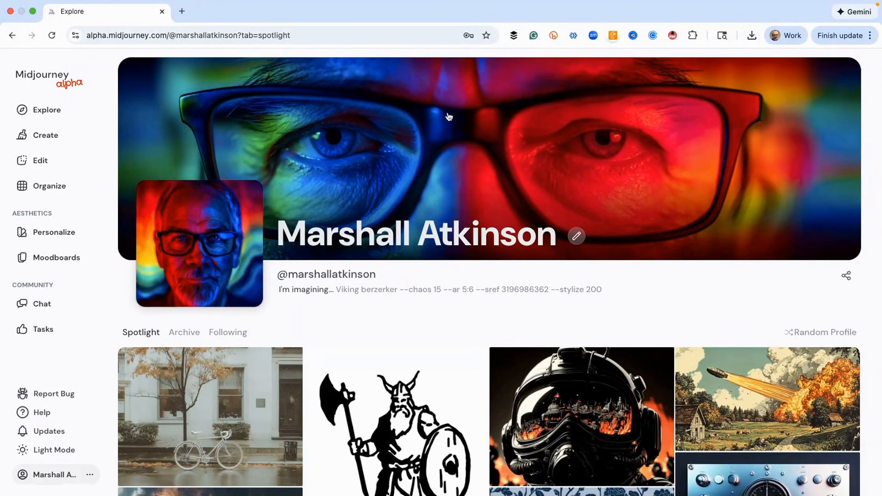
mouse_move(420, 124)
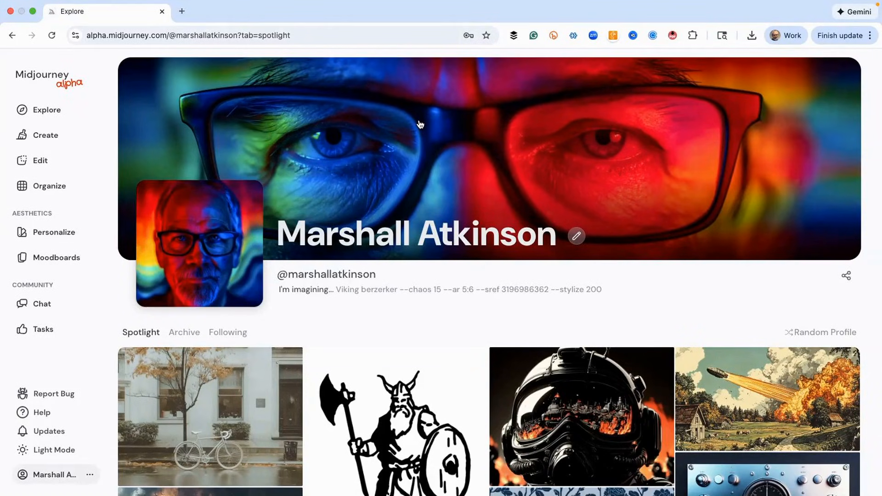
mouse_move(372, 188)
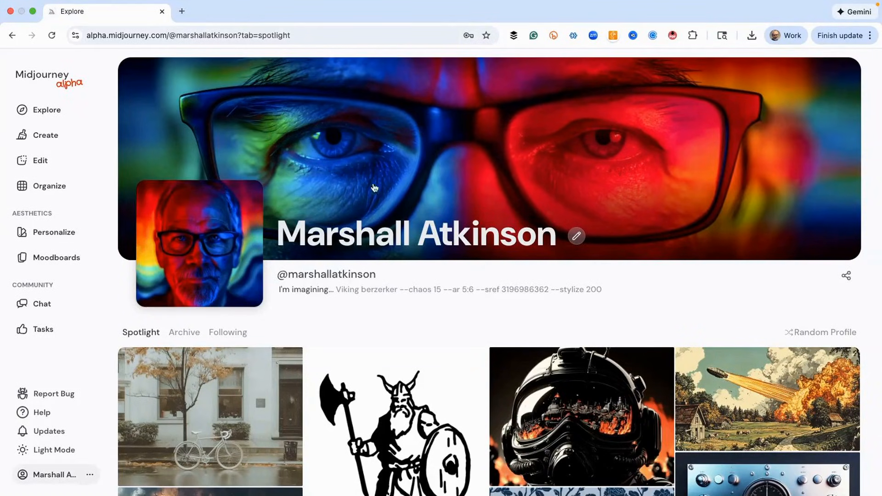
mouse_move(132, 337)
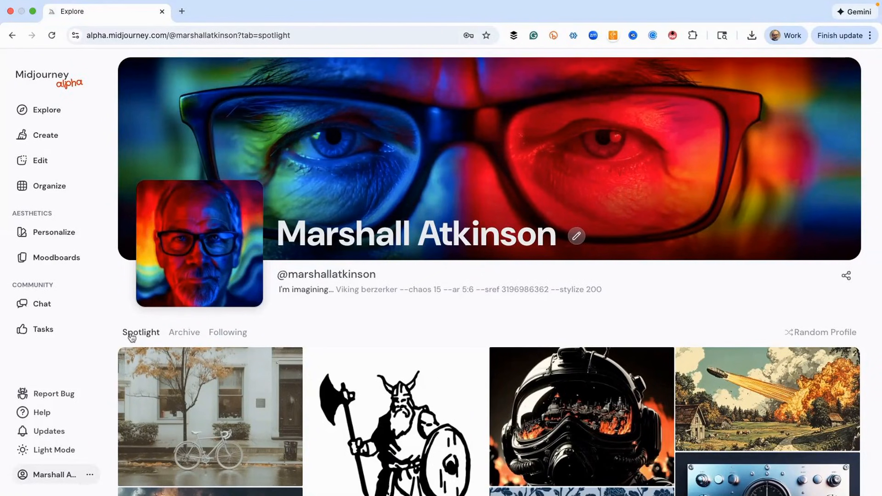
scroll(down, 3)
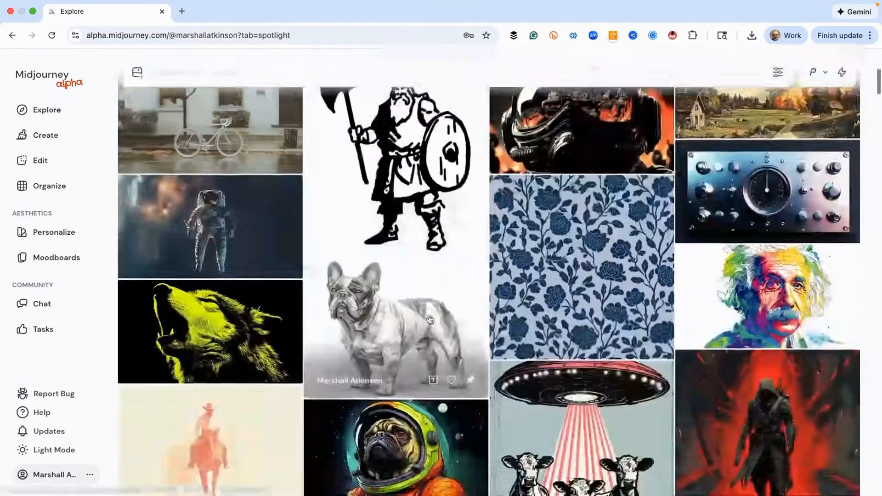
scroll(down, 3)
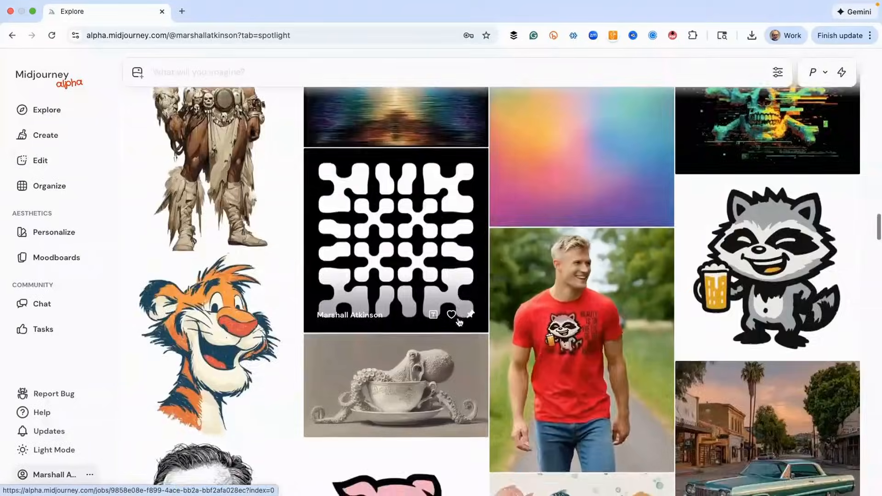
scroll(down, 3)
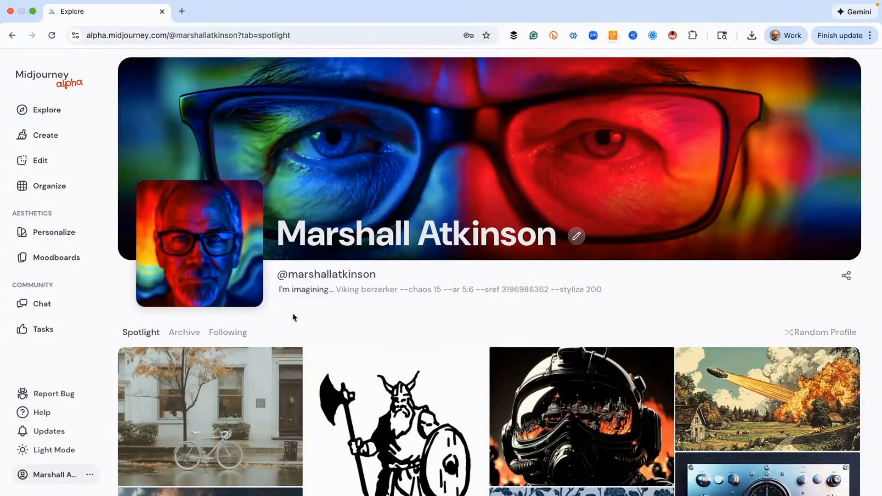
mouse_move(256, 322)
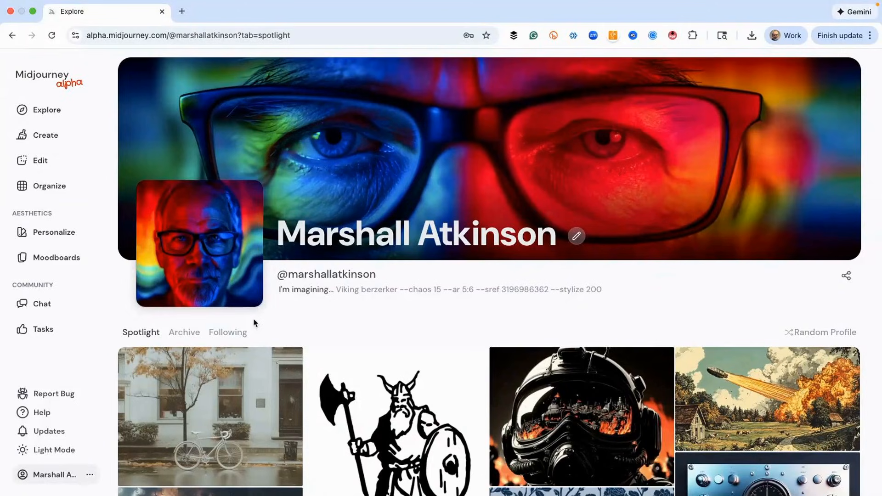
mouse_move(220, 338)
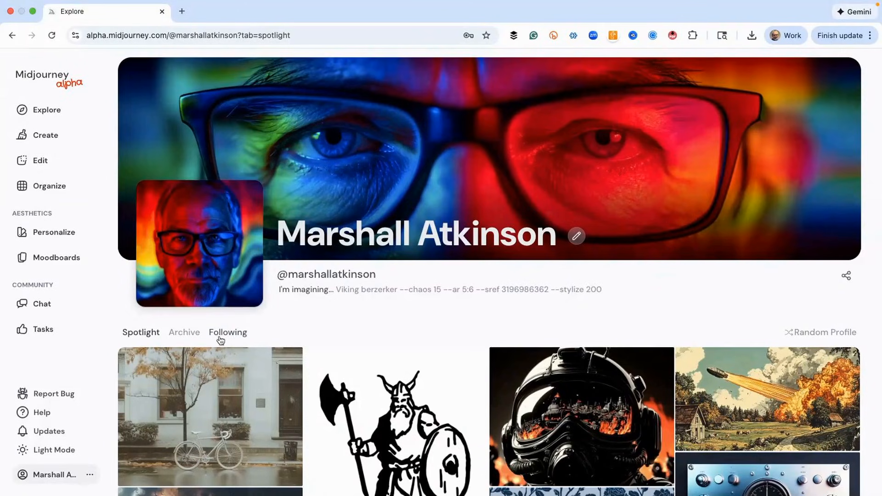
- Browse the Following tab's list of followed creators, glance at the Archive tab, and return to Following
click(228, 332)
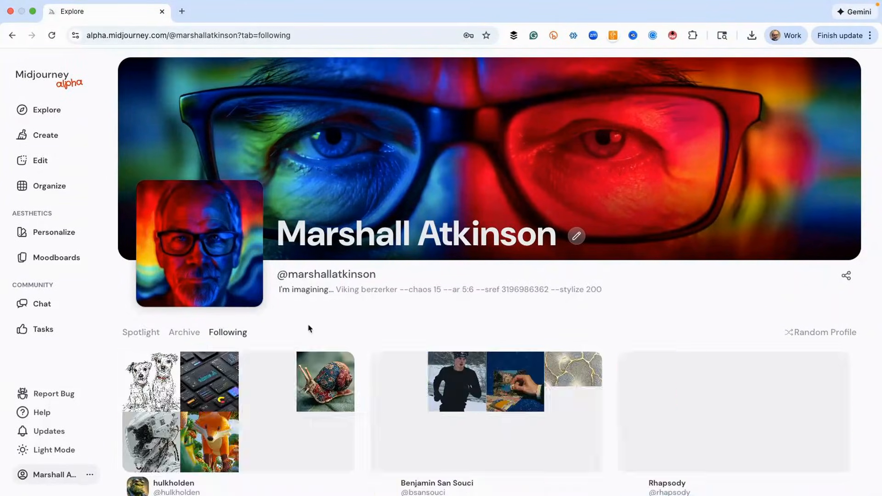
scroll(down, 3)
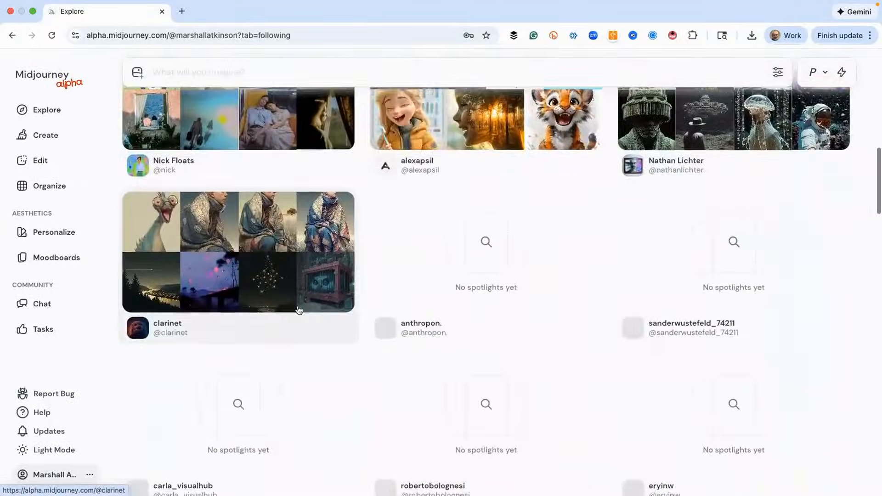
scroll(down, 3)
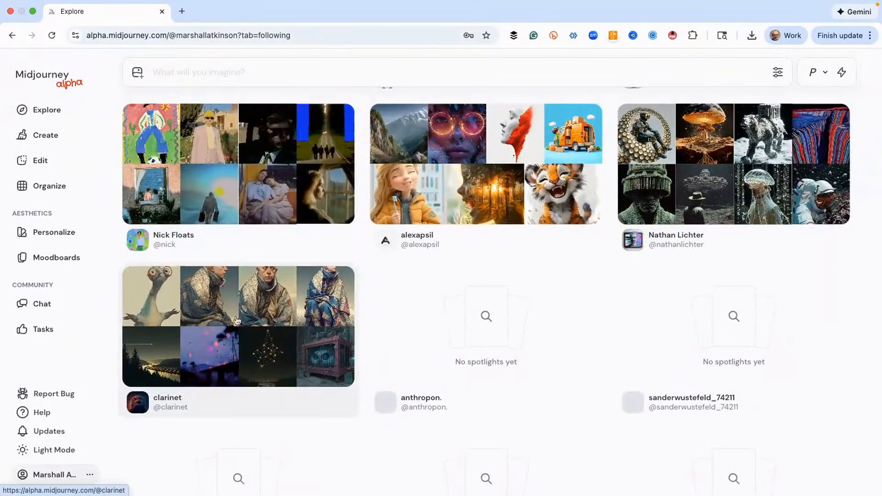
scroll(down, 3)
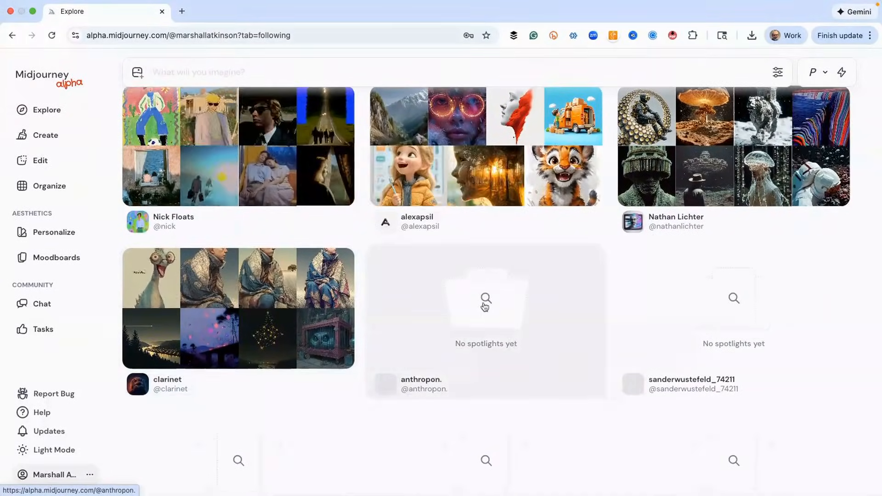
scroll(down, 3)
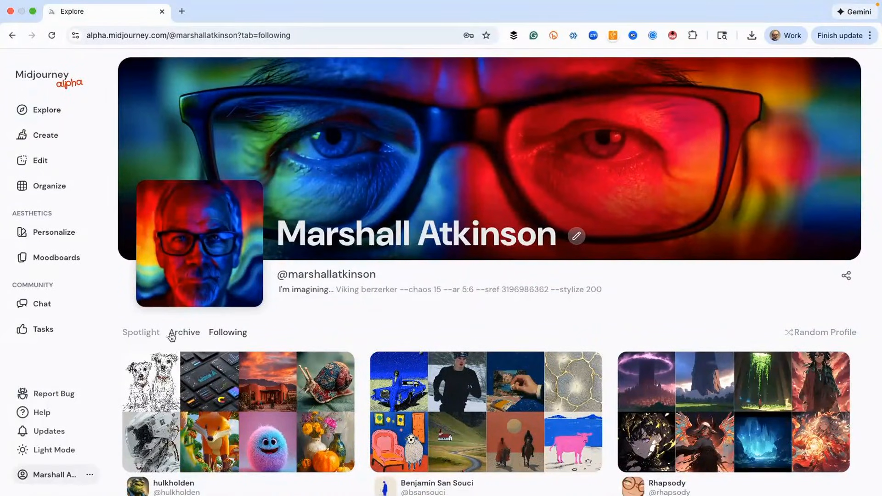
click(183, 333)
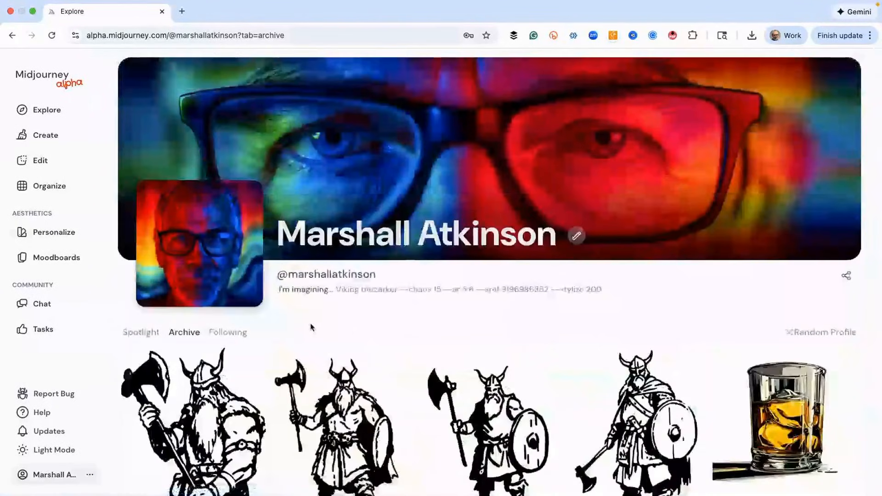
click(228, 333)
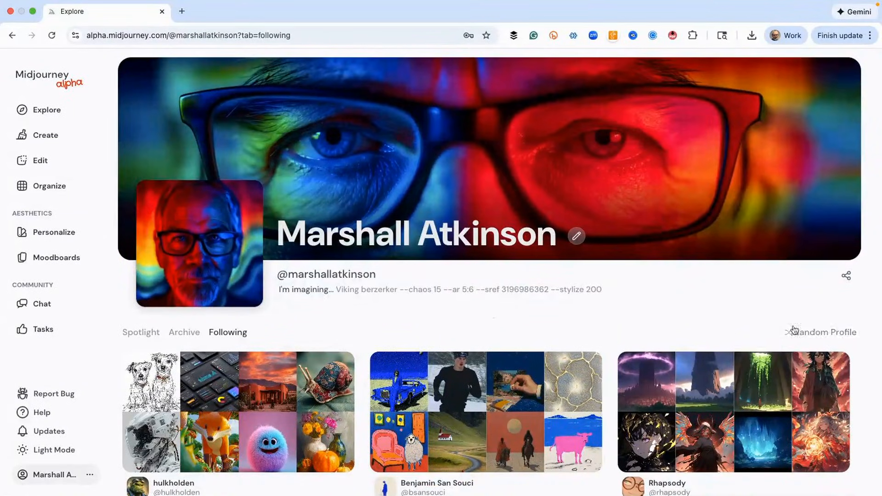
mouse_move(816, 336)
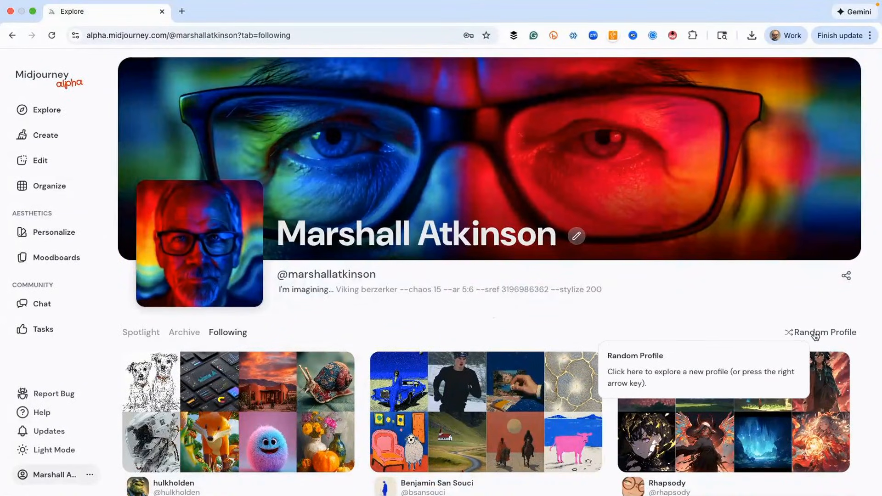
- Jump to a random creator's profile (davidmeyerai), look it over, and follow that creator
click(820, 332)
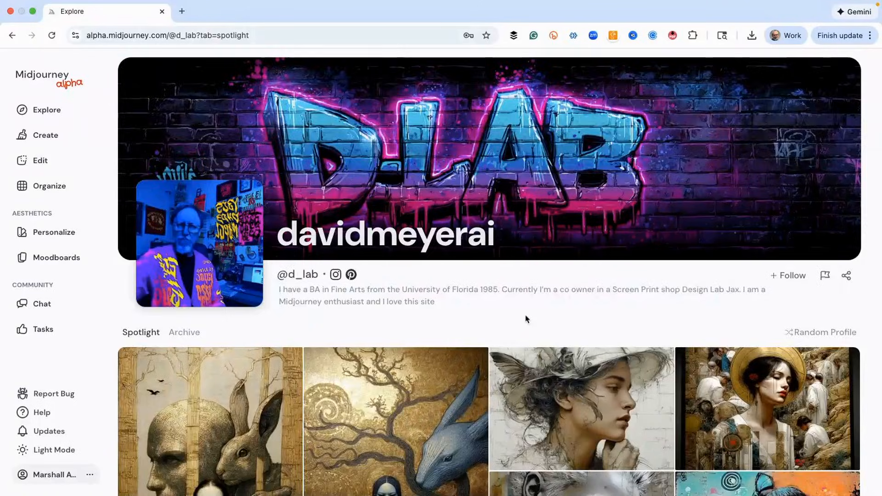
scroll(down, 3)
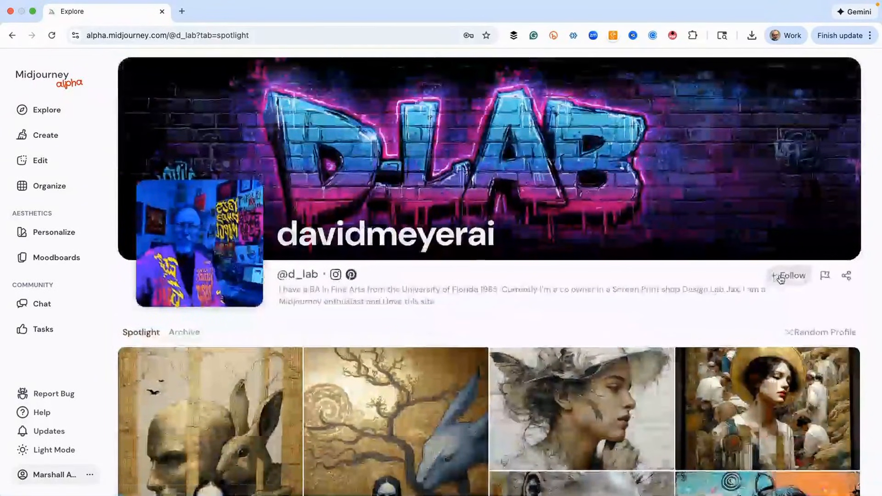
click(789, 276)
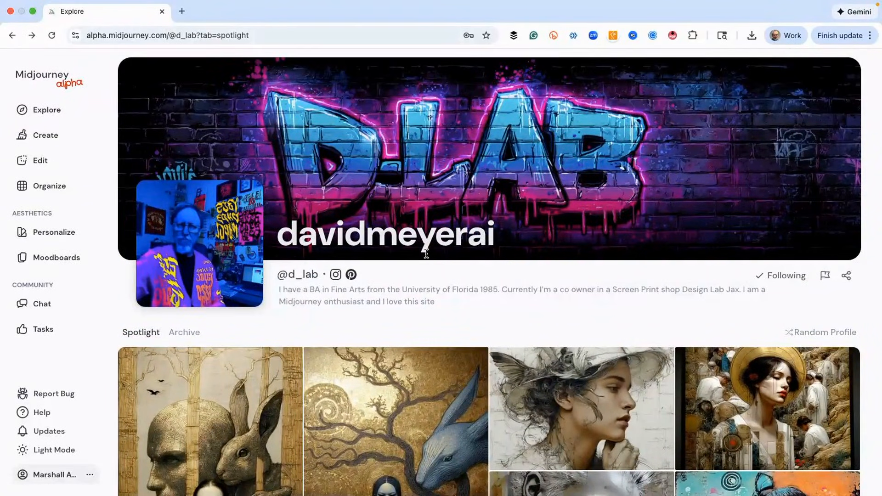
mouse_move(229, 287)
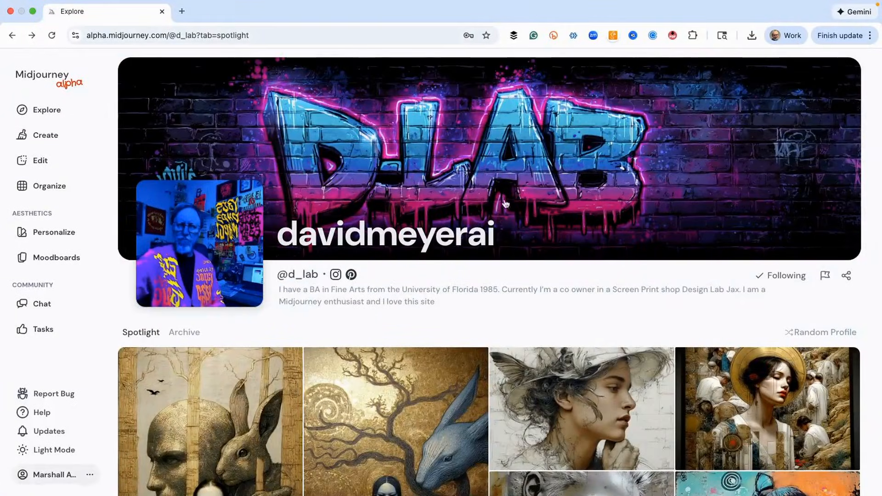
mouse_move(502, 257)
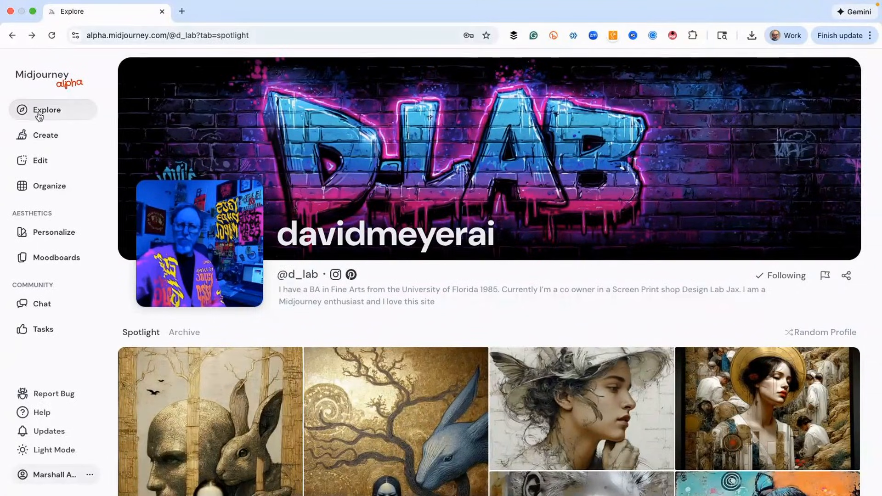
- Cycle the Explore feed through Random, Hot and Top Day, ending back on the Random mix
click(46, 110)
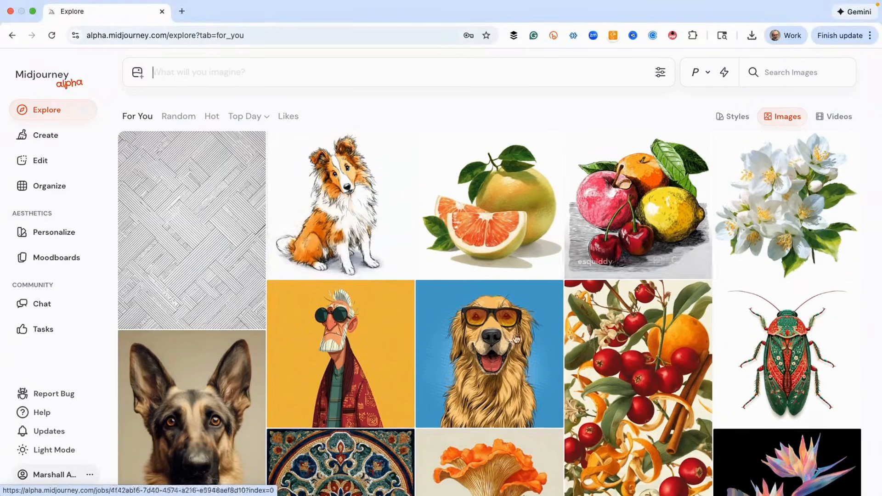
mouse_move(616, 173)
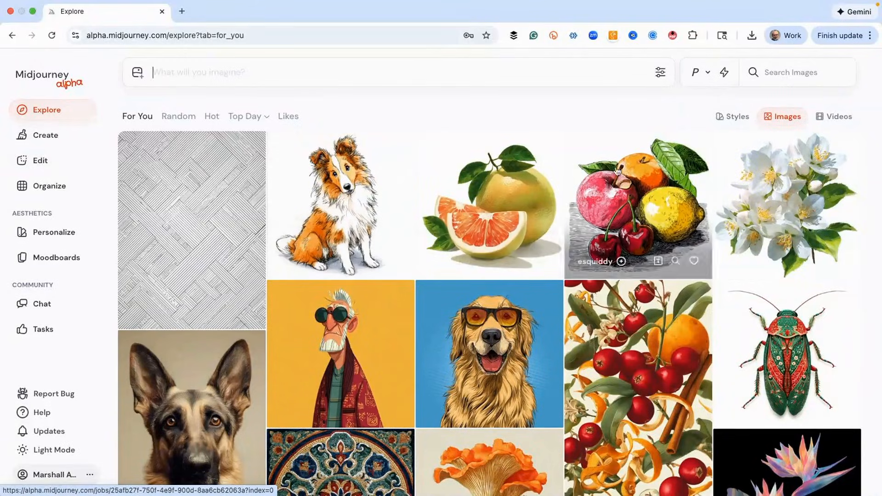
click(178, 117)
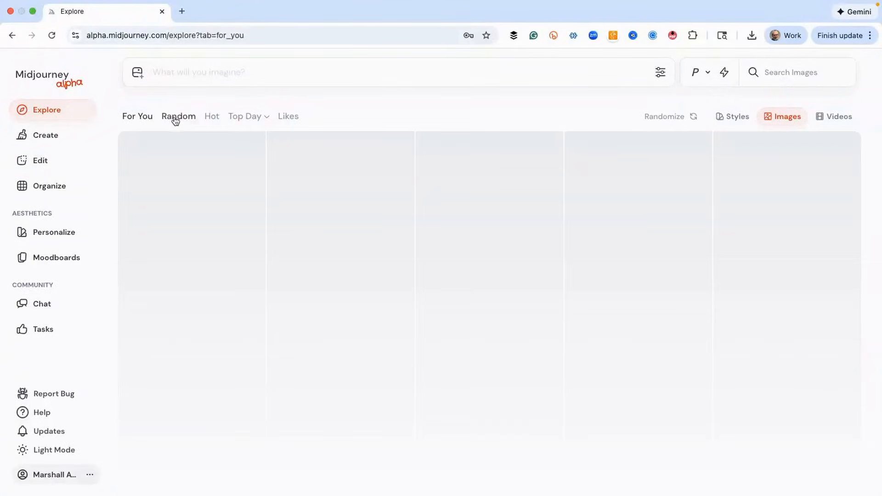
click(211, 117)
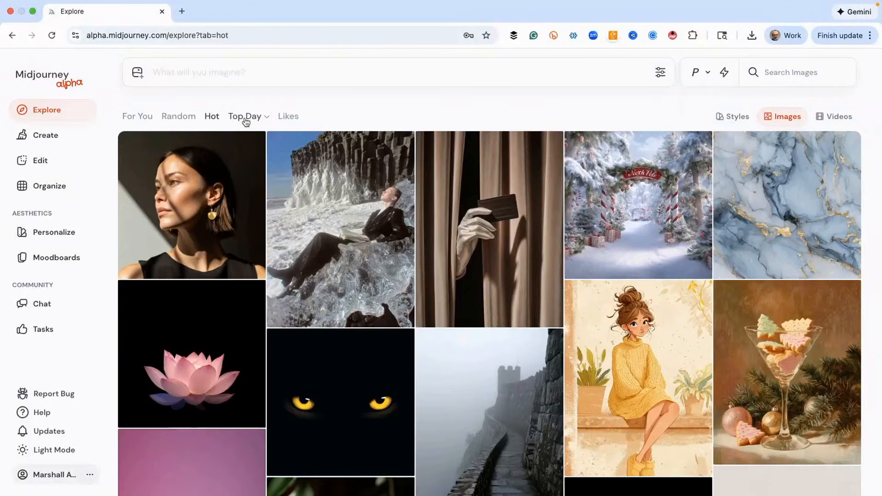
click(245, 116)
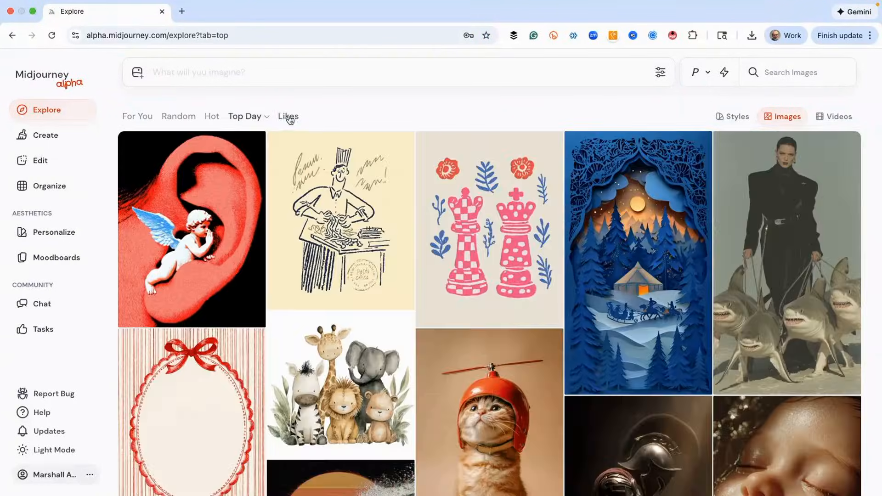
mouse_move(238, 121)
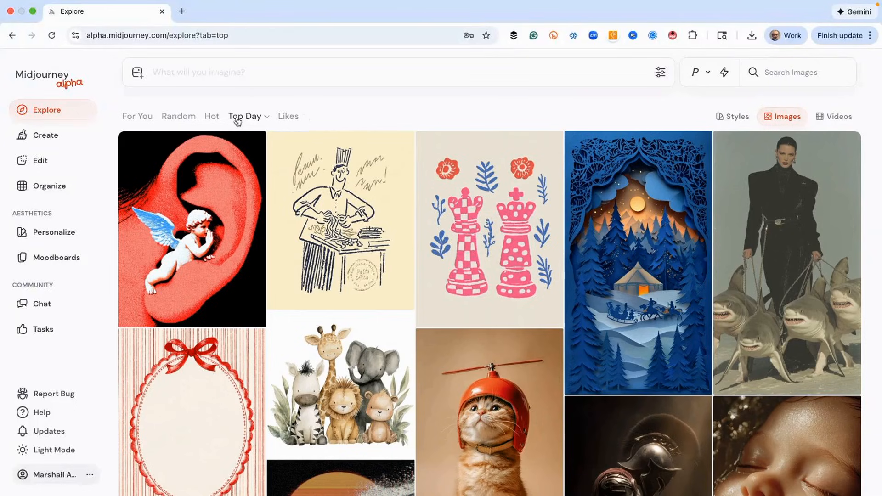
click(178, 116)
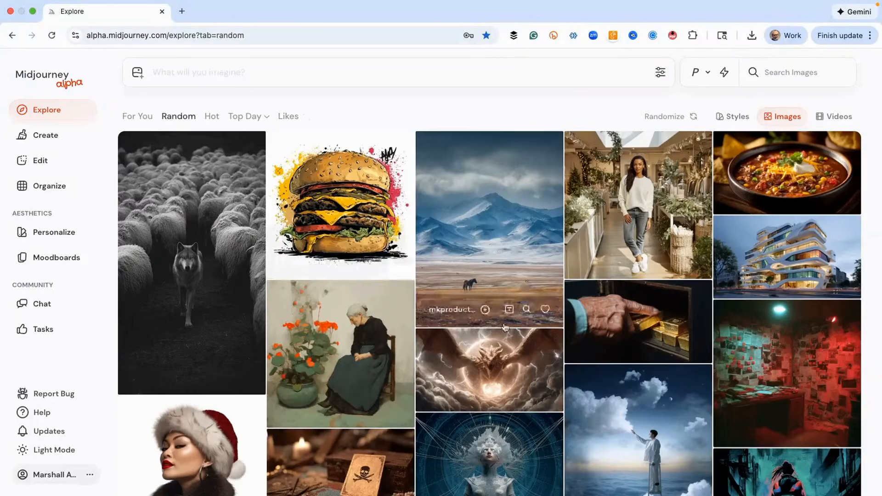
- Find the minimalist snow globe thumbnail in the Random feed and view it with its full prompt
scroll(down, 3)
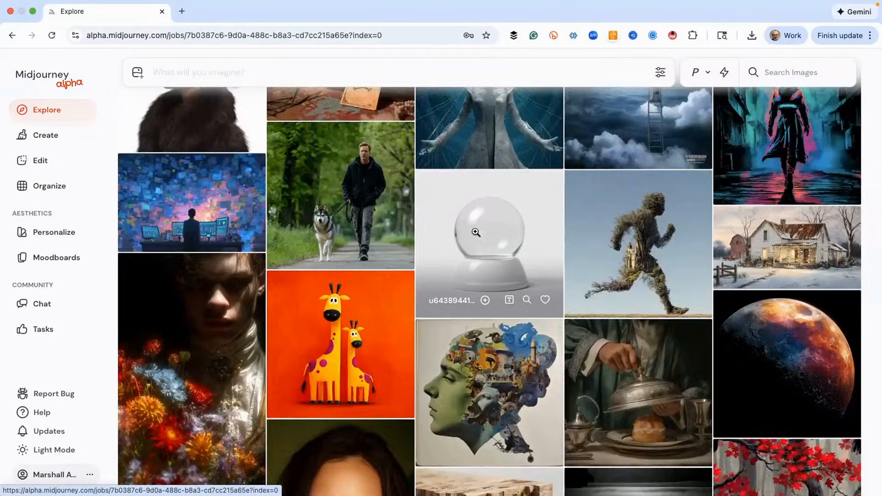
click(475, 245)
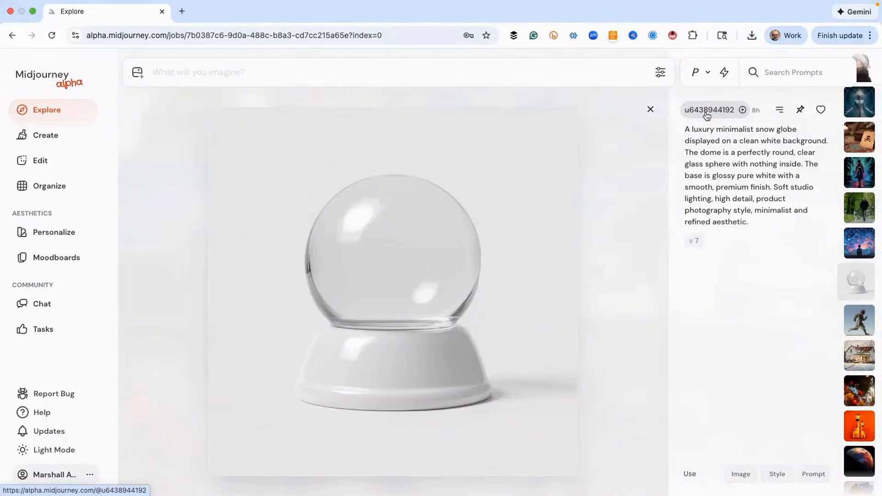
- Go to the snow globe creator's profile and look through their archive of interiors and portraits
click(709, 110)
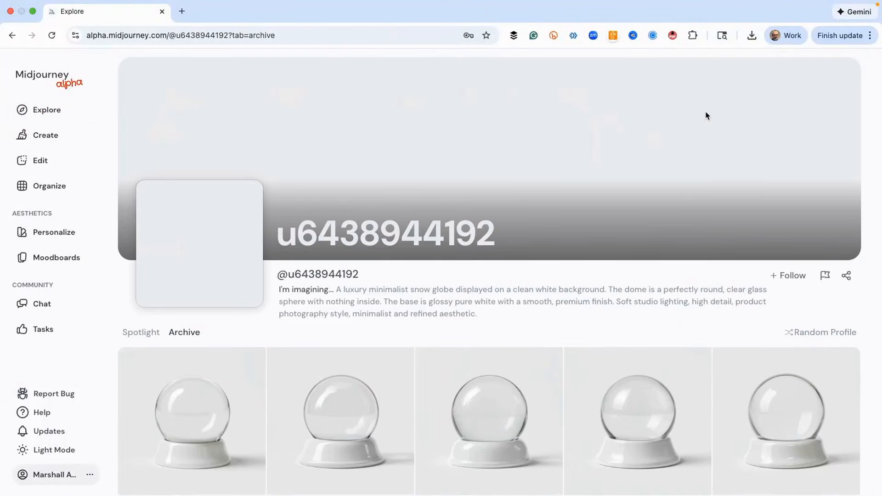
scroll(down, 3)
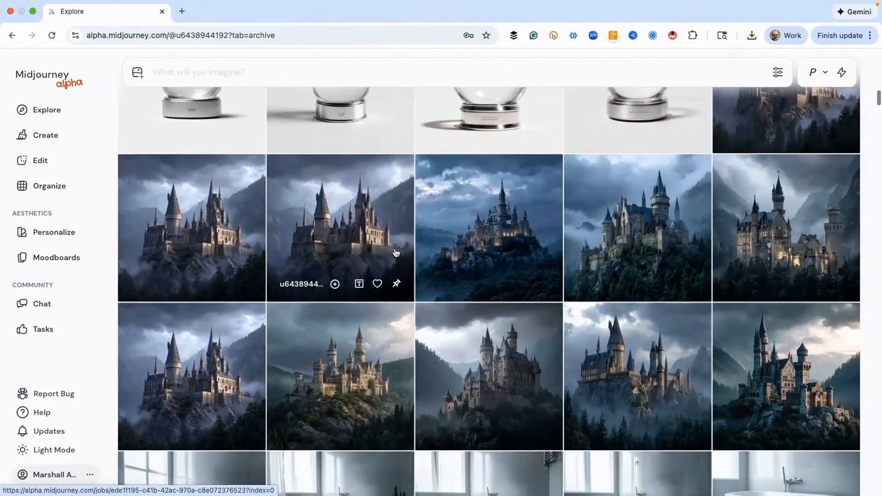
scroll(down, 3)
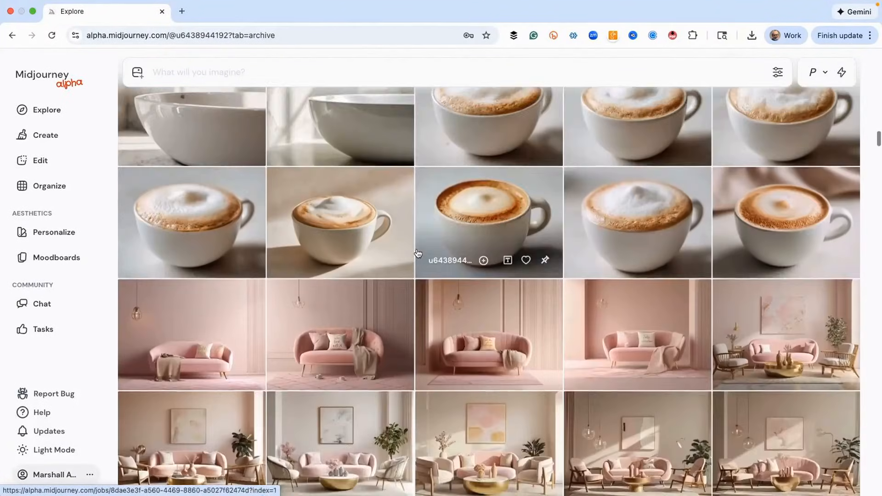
scroll(down, 3)
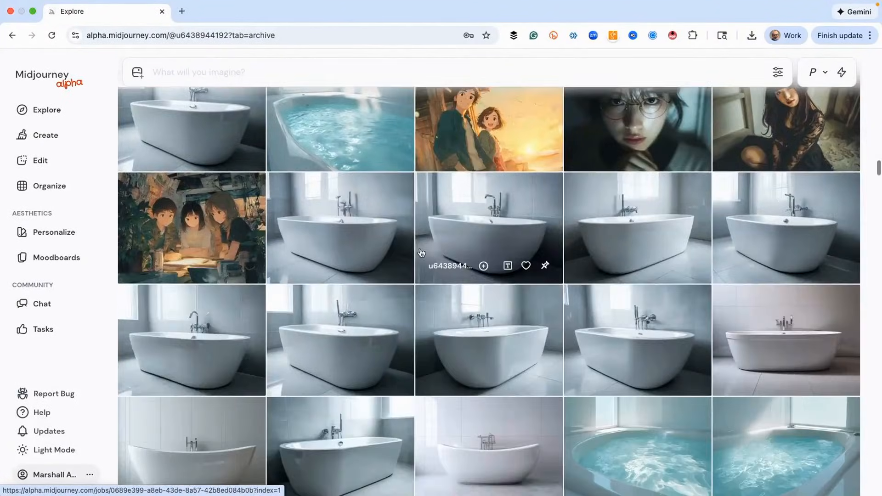
scroll(down, 3)
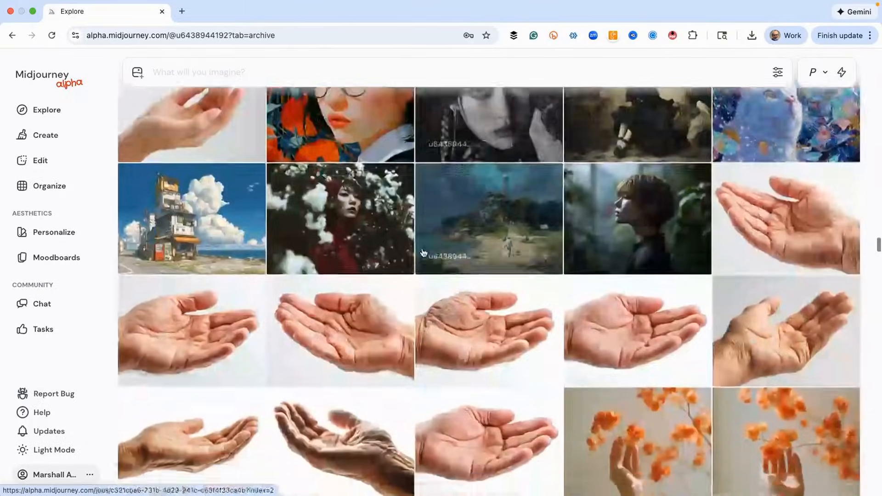
scroll(down, 3)
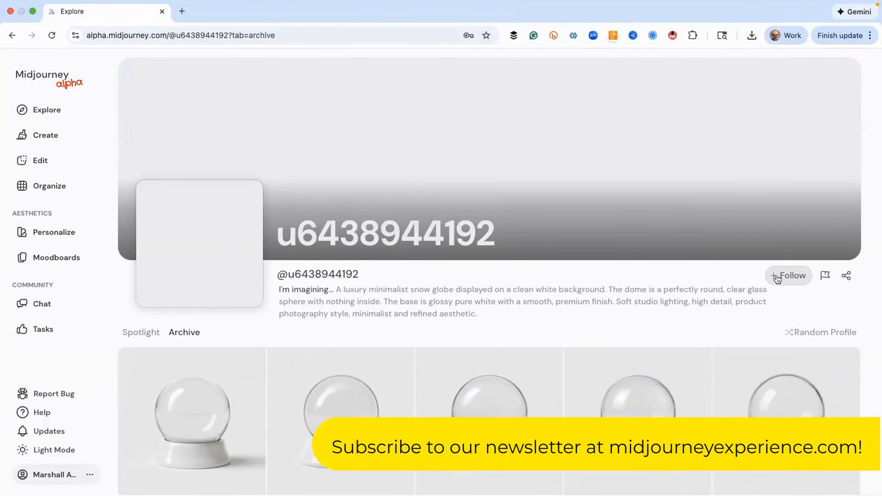
- Follow the snow globe creator and continue browsing their archive
click(788, 275)
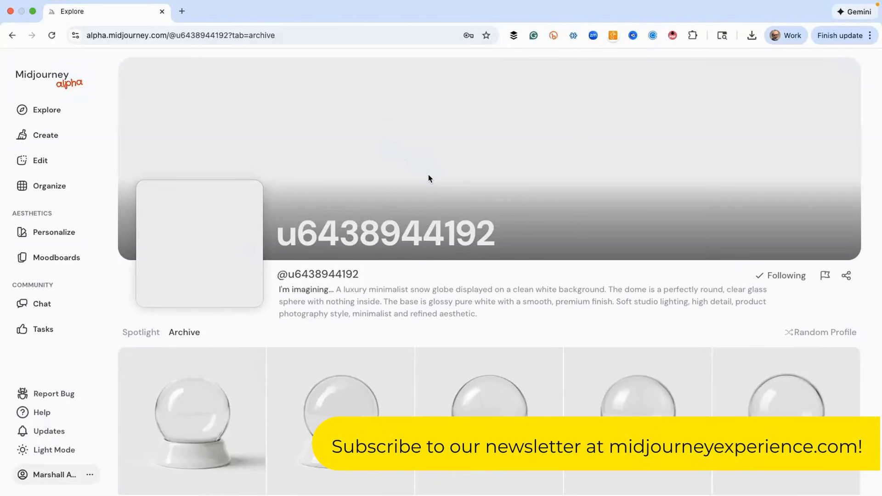
mouse_move(454, 198)
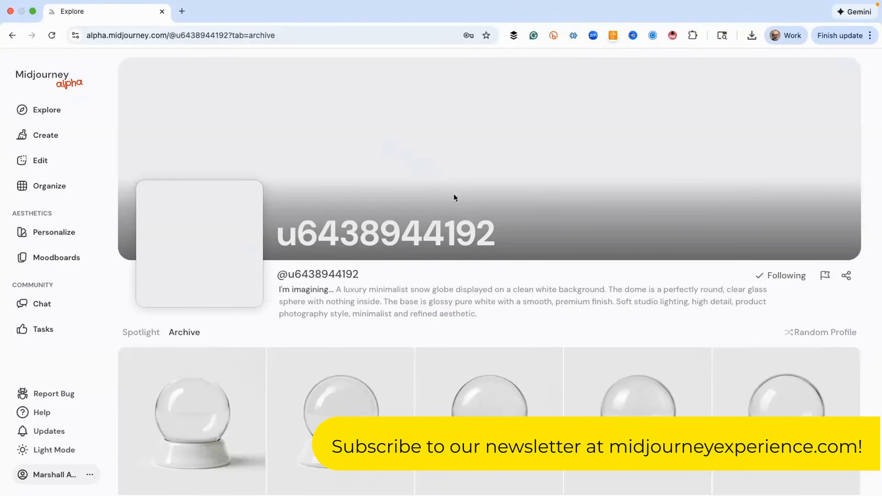
scroll(down, 3)
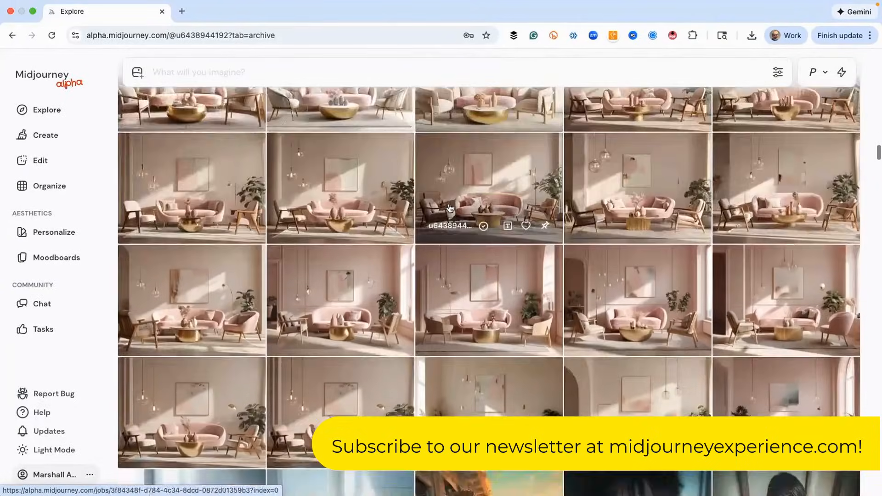
scroll(down, 3)
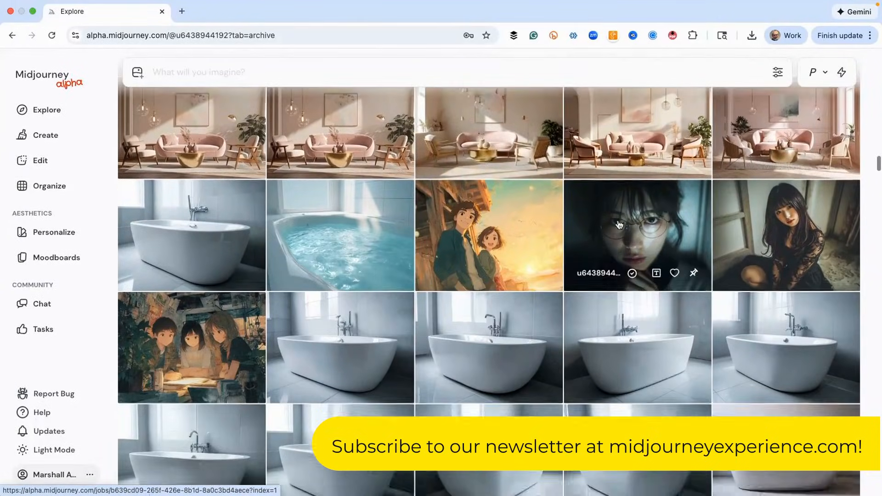
- View the close-up portrait of the woman in glasses with its prompt in the detail view
click(617, 226)
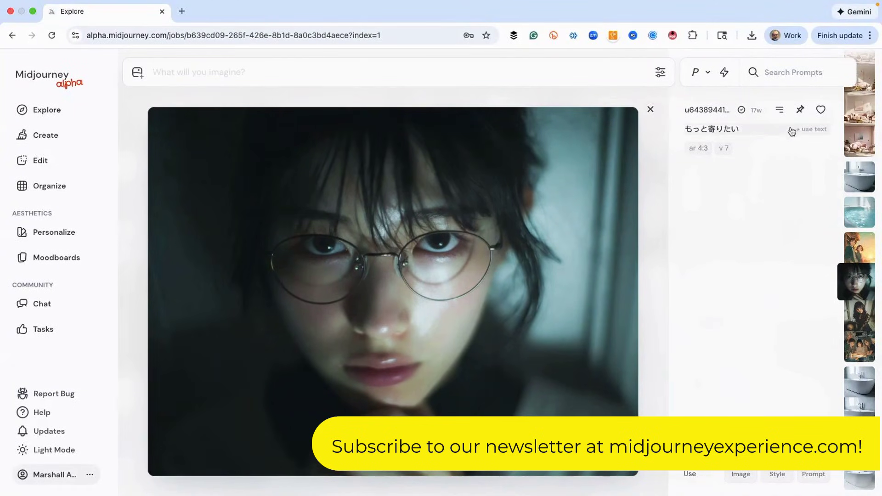
mouse_move(740, 136)
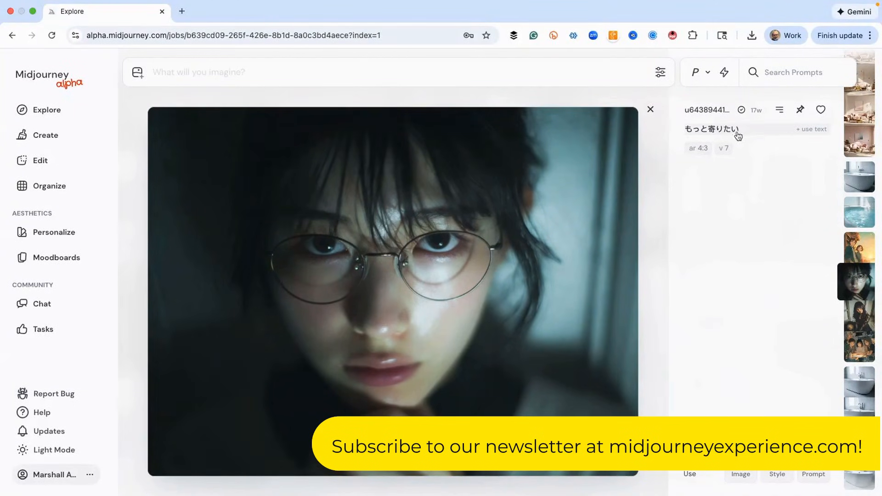
mouse_move(716, 258)
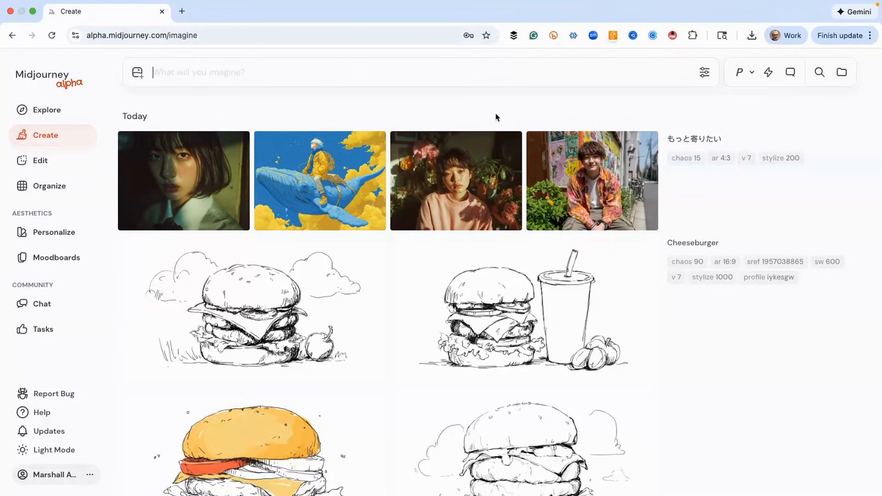
click(180, 181)
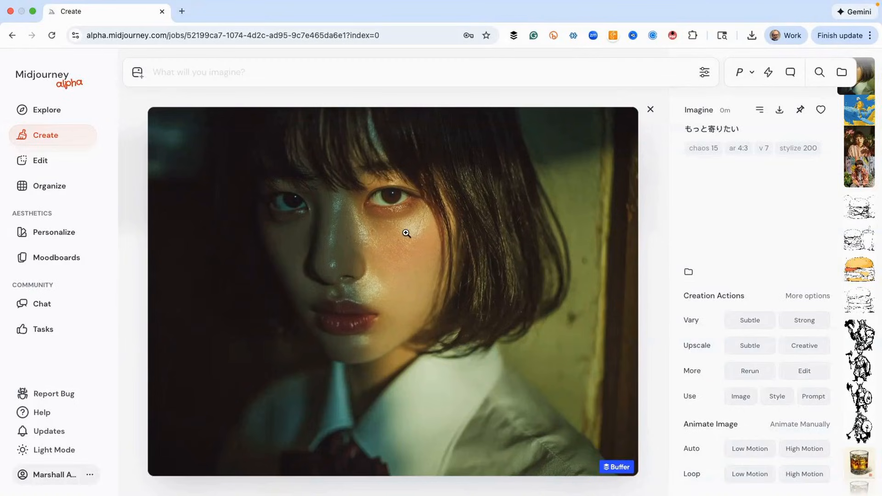
mouse_move(704, 171)
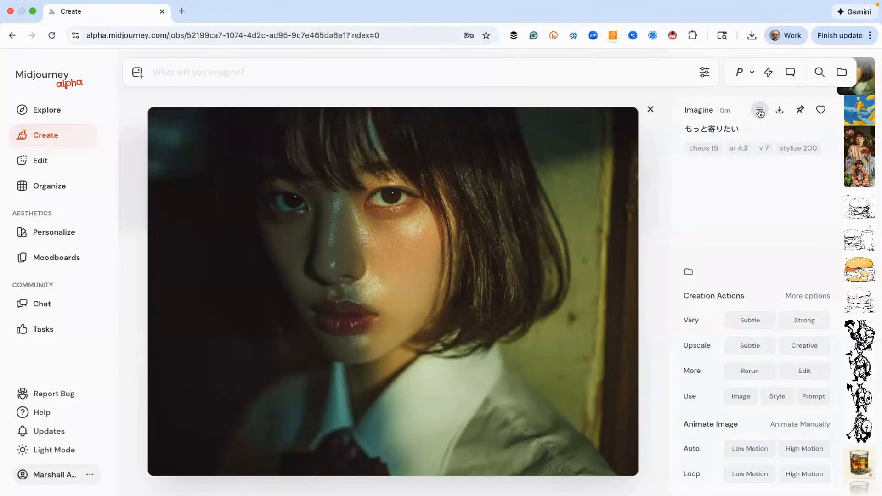
click(759, 110)
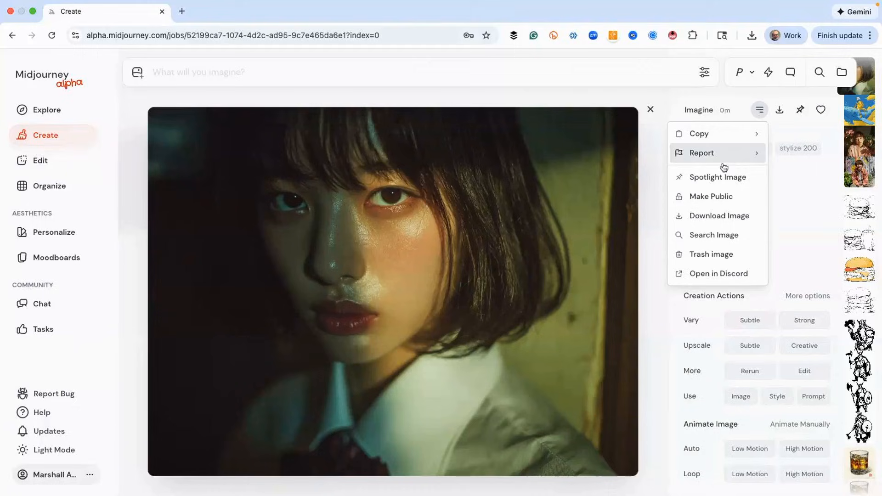
mouse_move(705, 239)
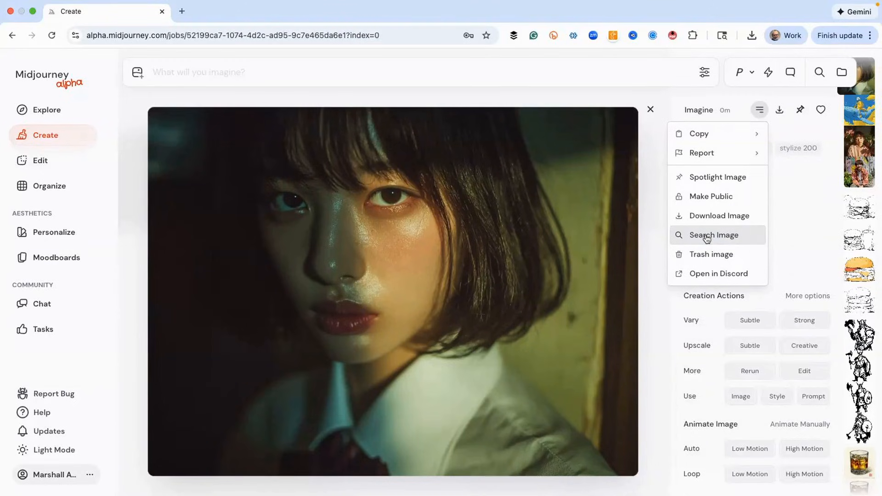
mouse_move(700, 228)
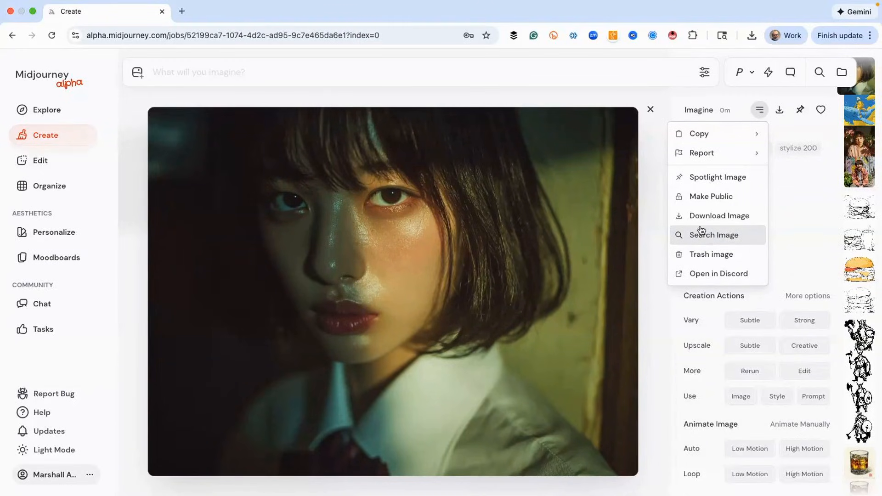
mouse_move(691, 180)
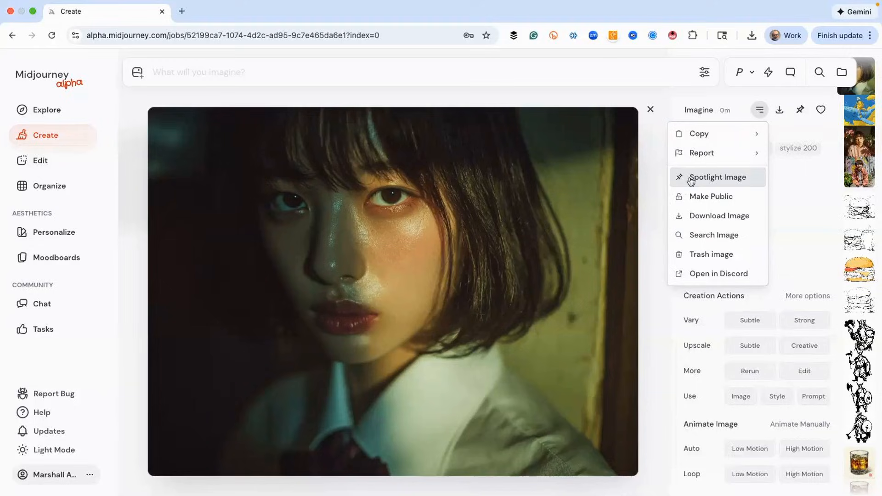
mouse_move(703, 178)
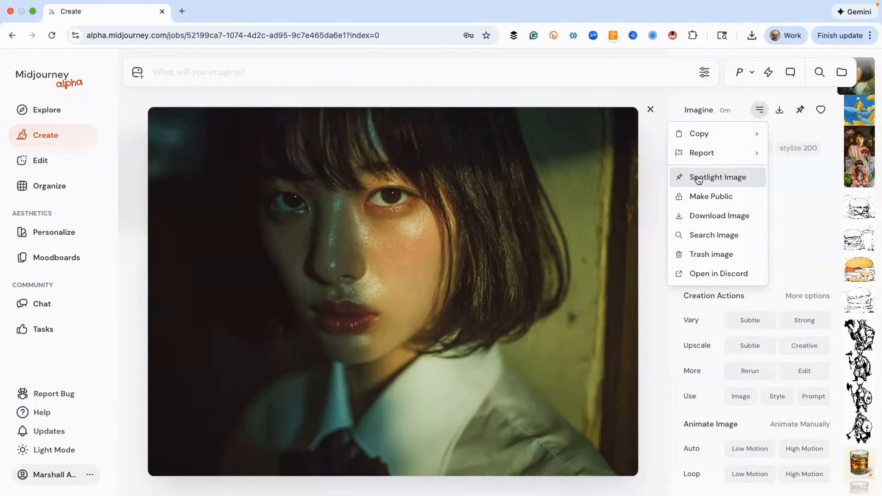
mouse_move(799, 137)
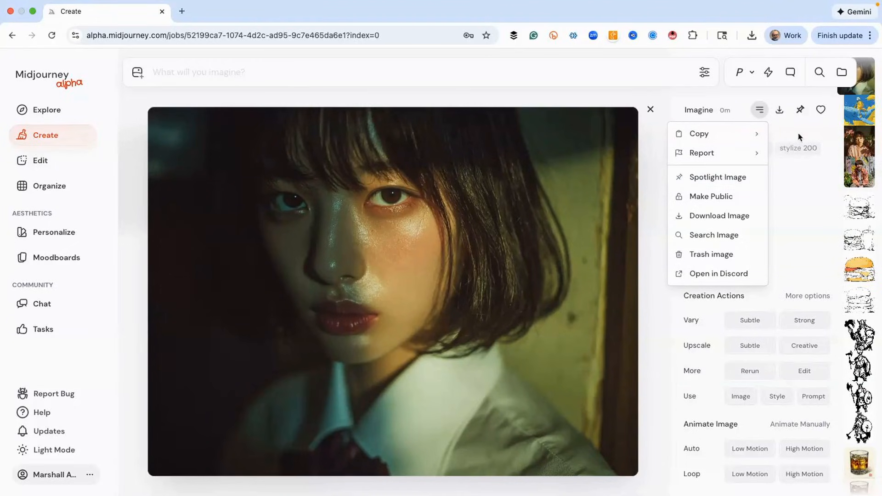
mouse_move(801, 116)
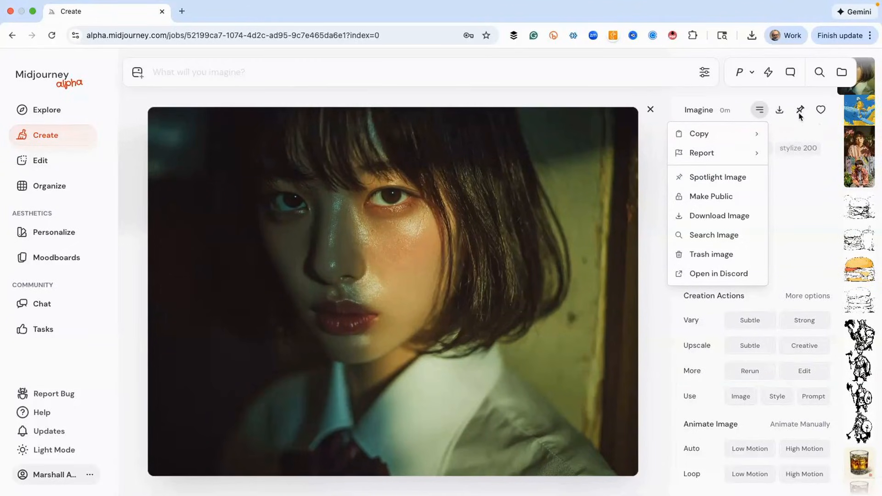
mouse_move(787, 112)
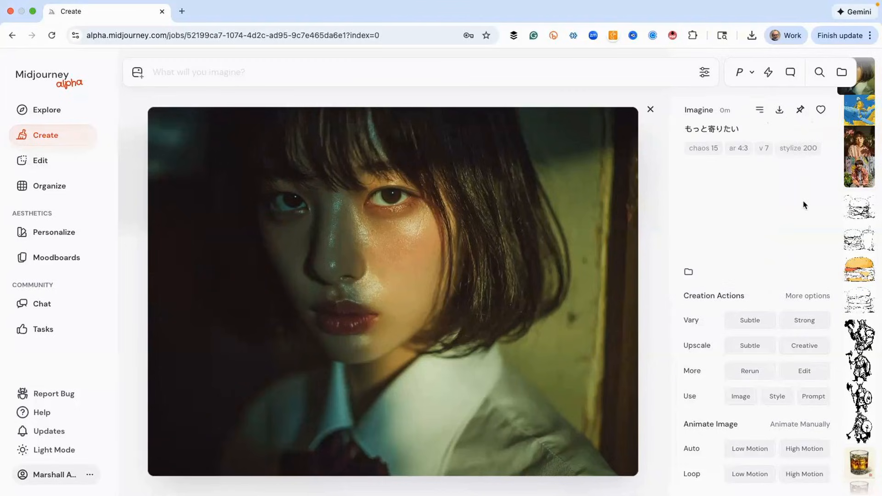
- Spotlight the short-haired girl's portrait on your profile from its context menu
right_click(368, 242)
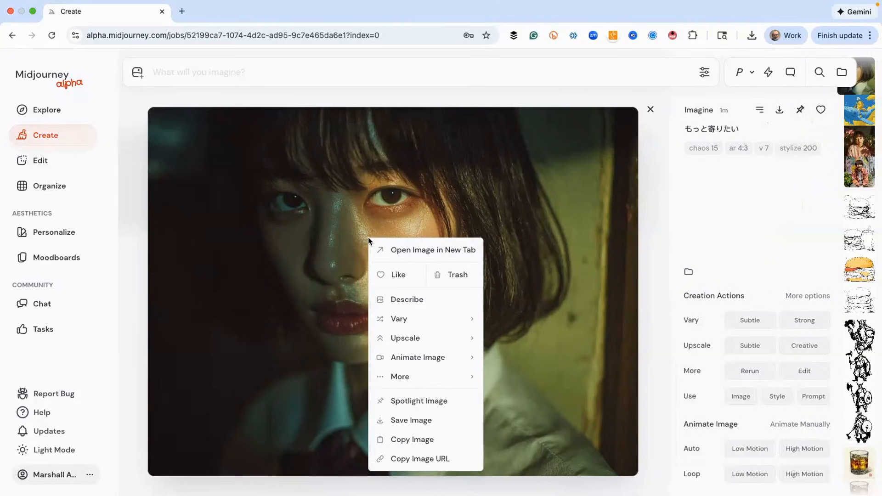
mouse_move(411, 276)
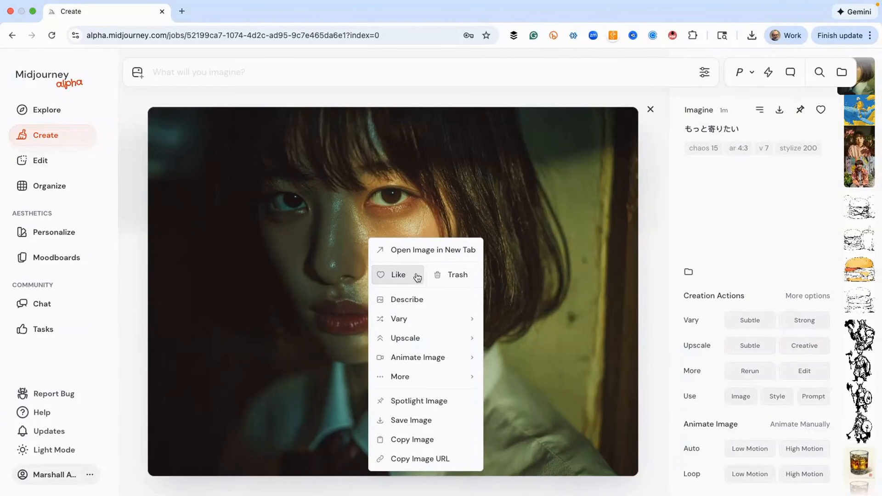
mouse_move(401, 319)
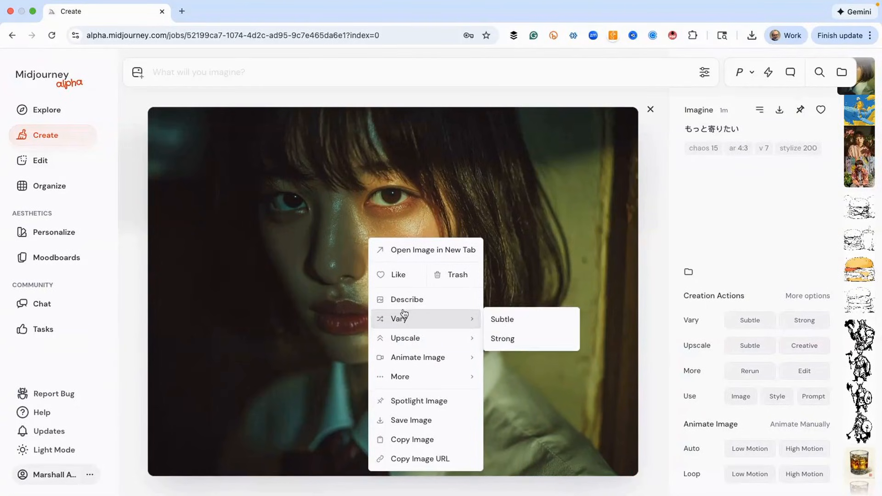
mouse_move(413, 357)
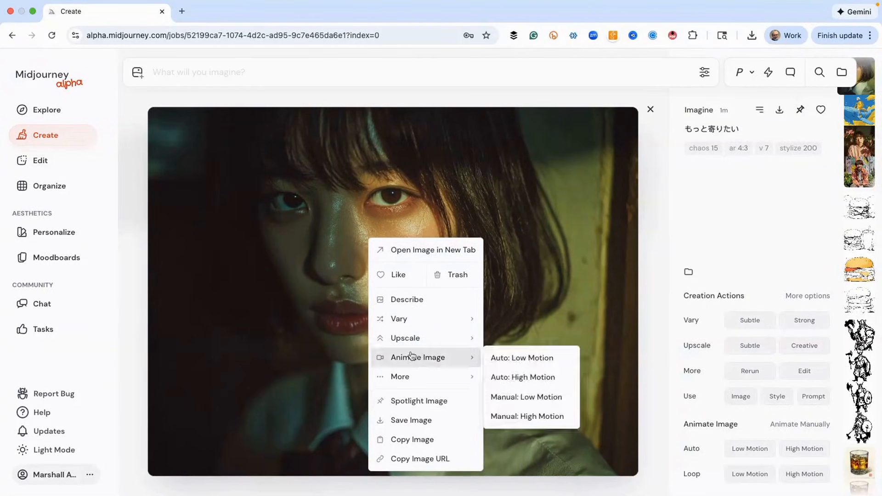
mouse_move(419, 425)
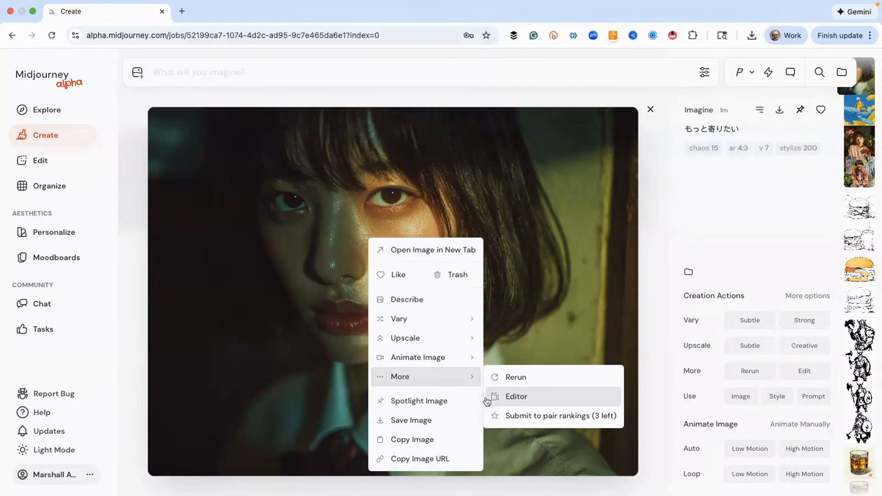
mouse_move(397, 341)
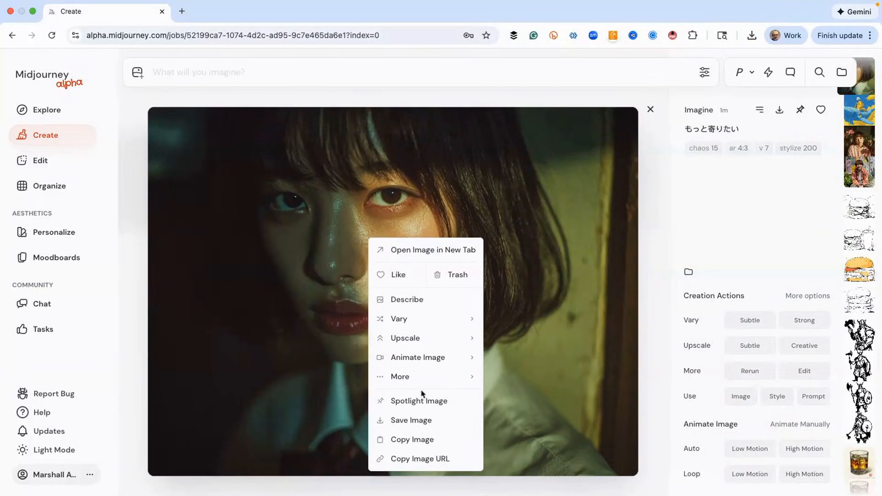
mouse_move(410, 404)
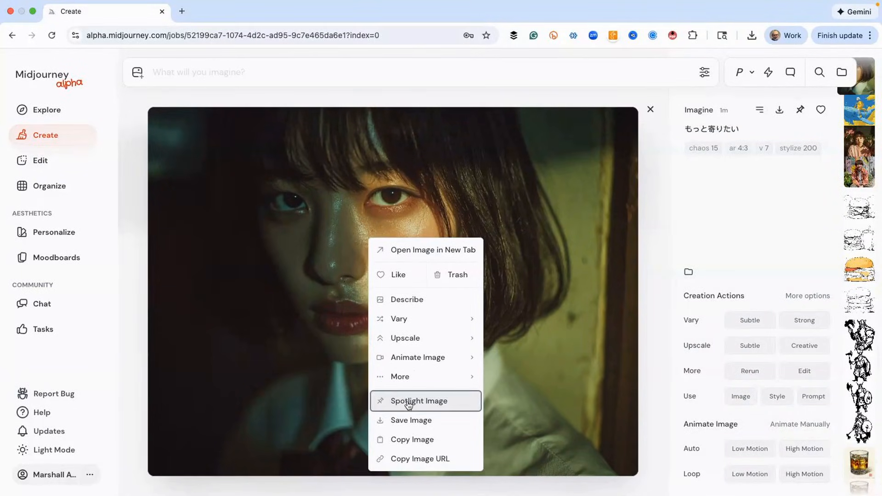
click(420, 401)
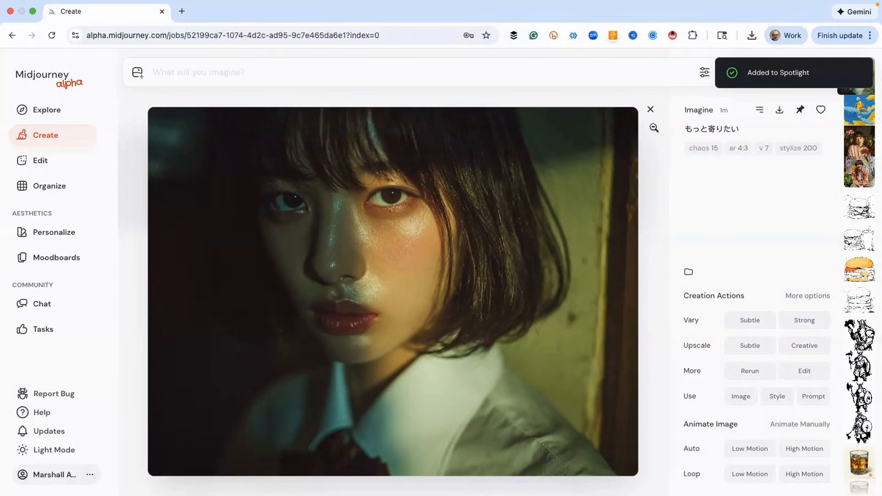
- Trash the blue whale-rider image from today's creations and return to the Create grid
click(650, 109)
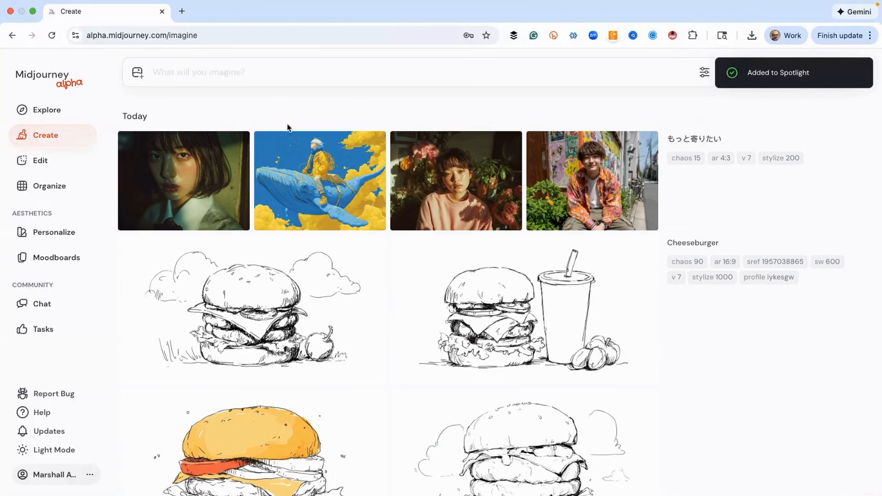
mouse_move(318, 177)
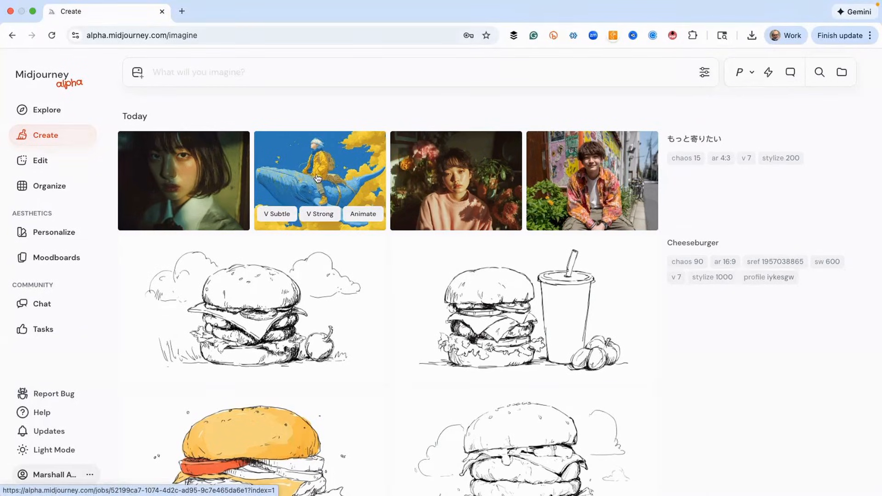
click(316, 177)
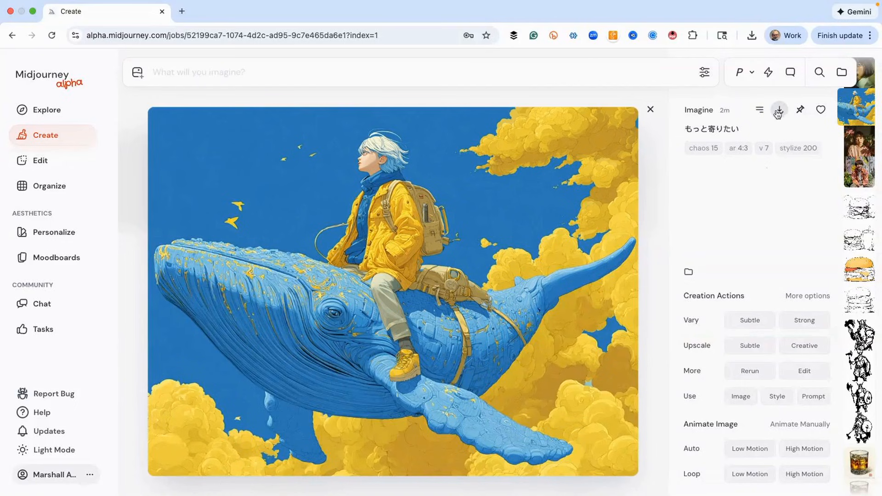
click(759, 110)
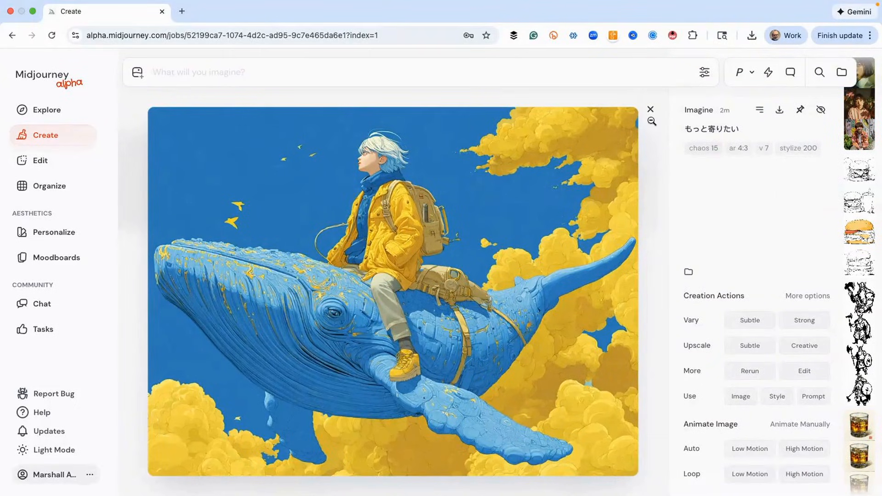
click(651, 109)
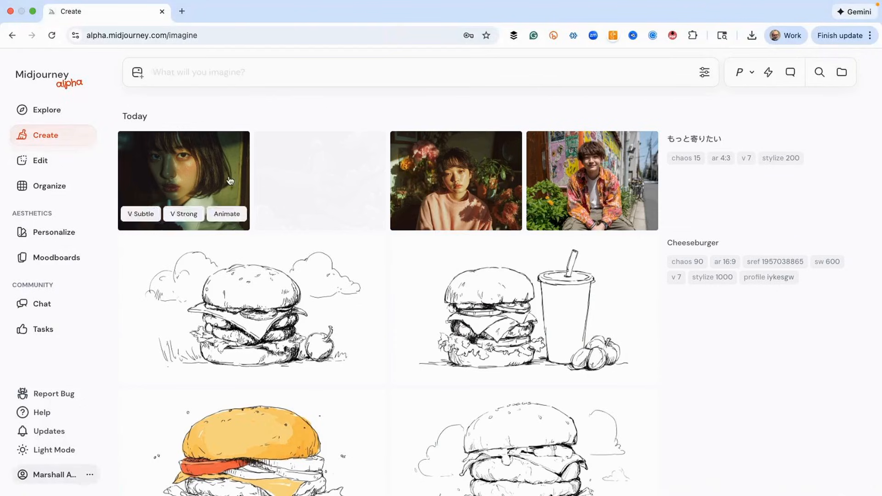
mouse_move(520, 180)
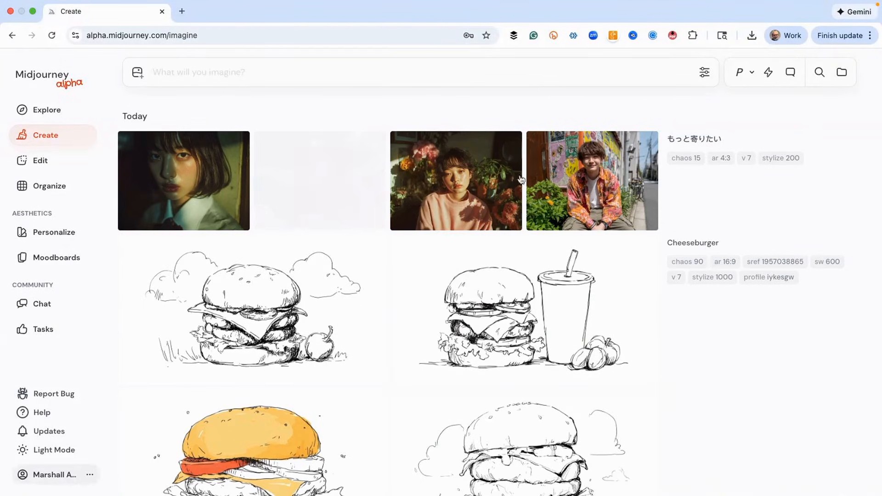
mouse_move(455, 176)
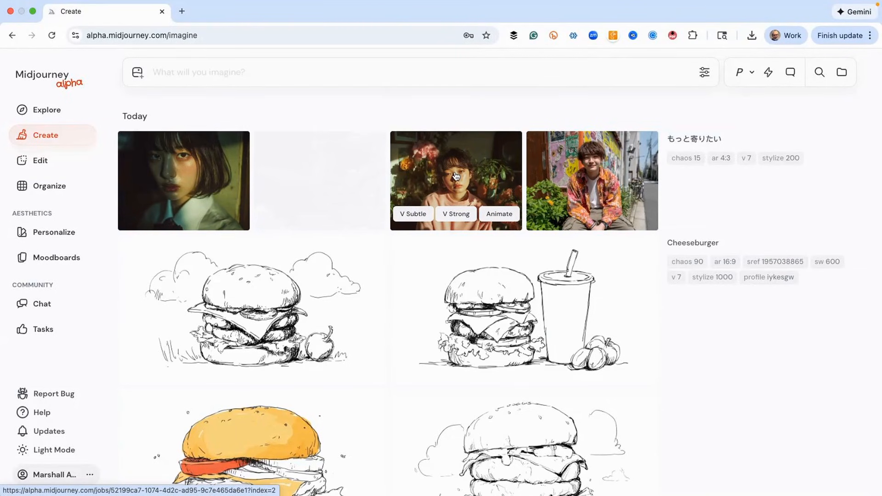
- Scroll past the Cheeseburger row, then view your profile's Spotlight with the short-haired girl's portrait
scroll(down, 3)
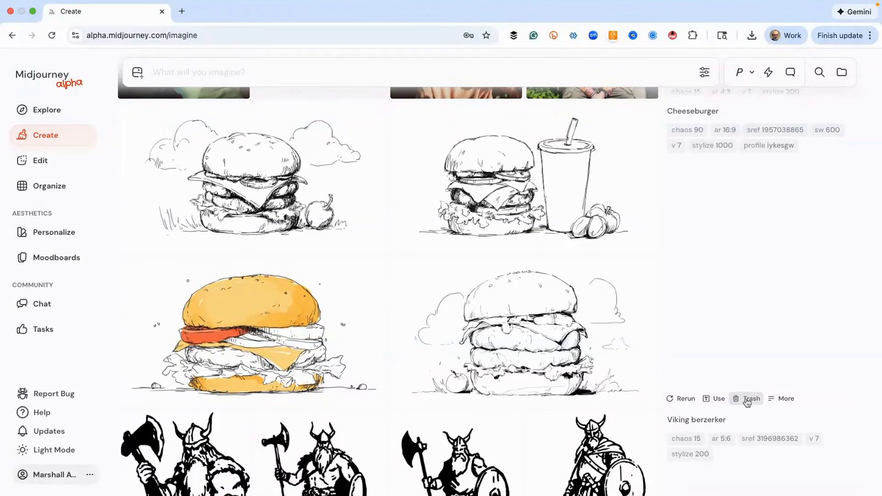
scroll(down, 3)
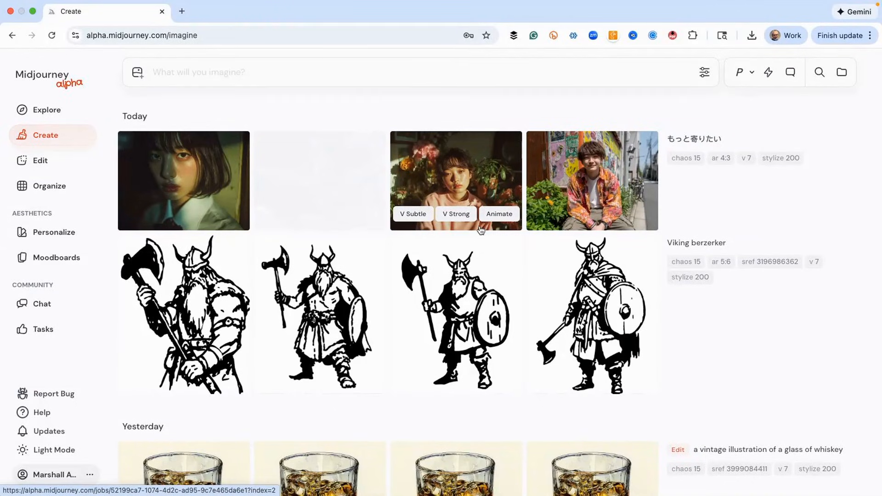
click(51, 474)
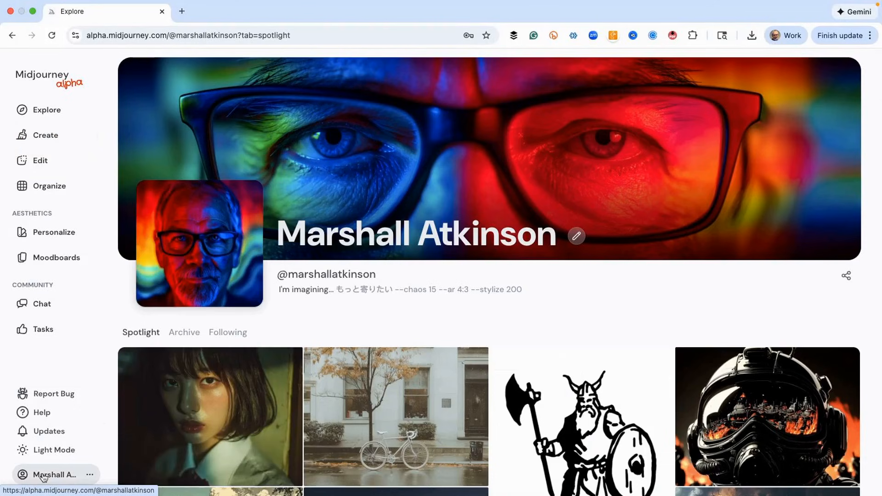
scroll(down, 3)
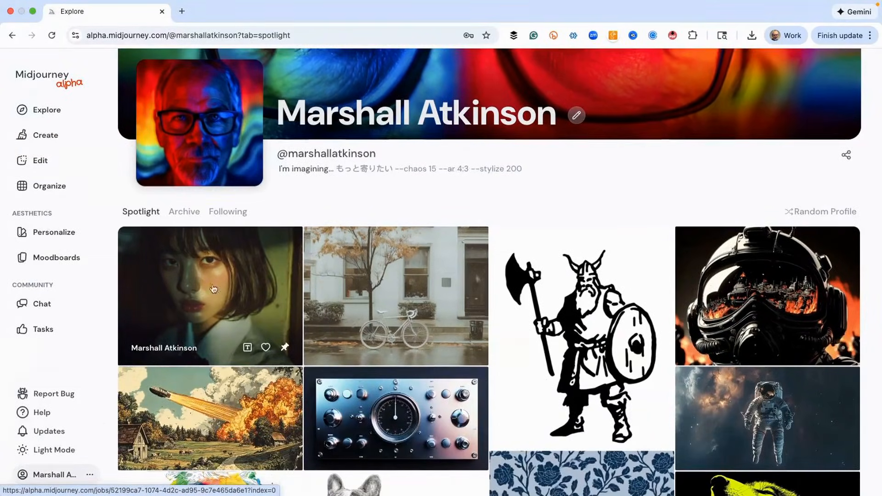